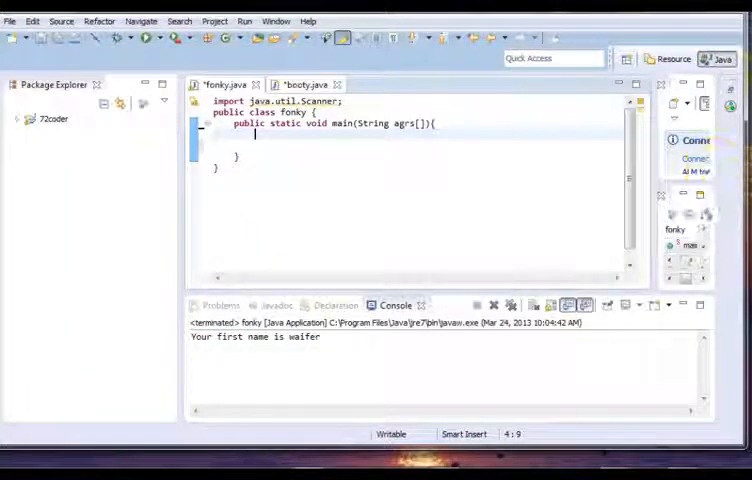
Add a booty(String name) constructor to booty.java that assigns fname = name.
click(306, 84)
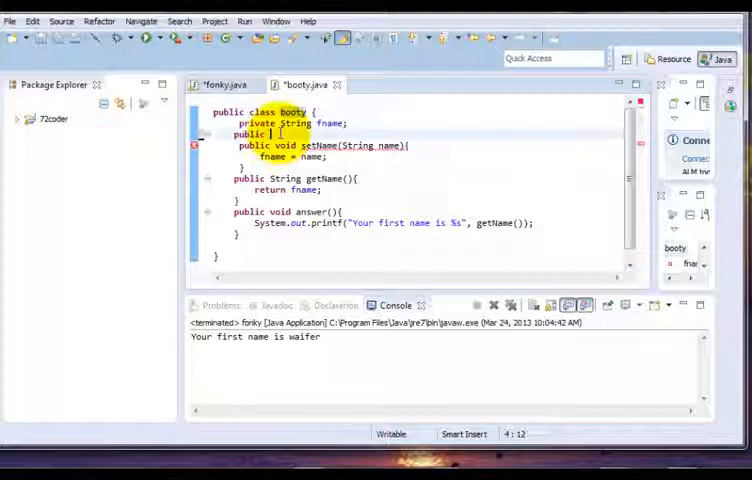
text(booty)
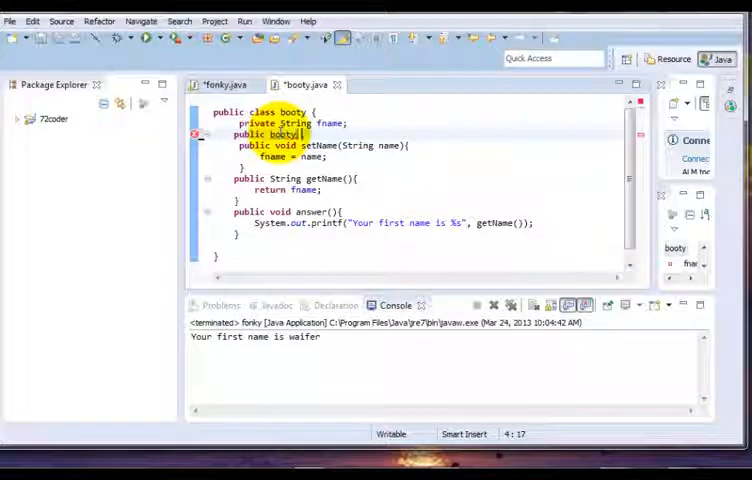
text())
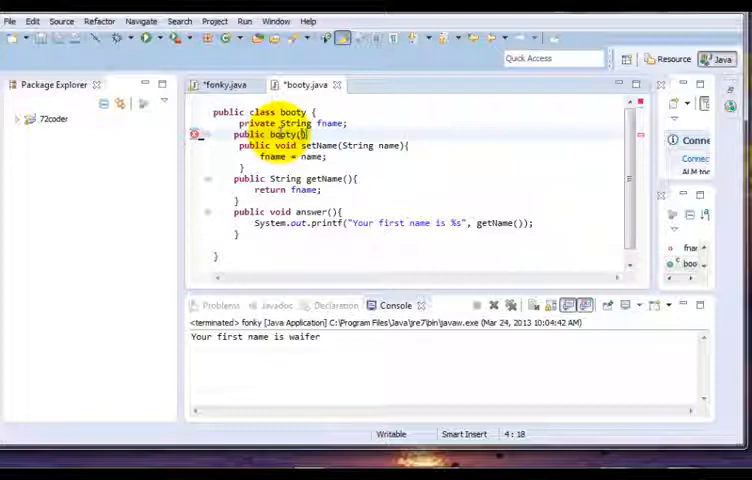
text(String name)
text(fname = name;)
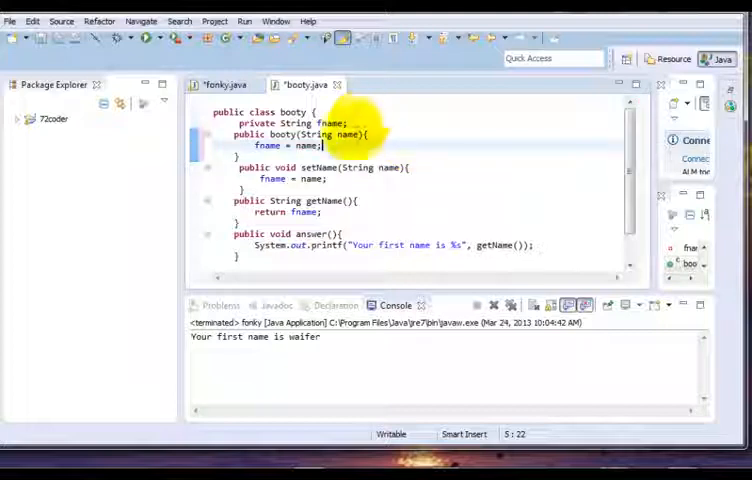
double_click(348, 134)
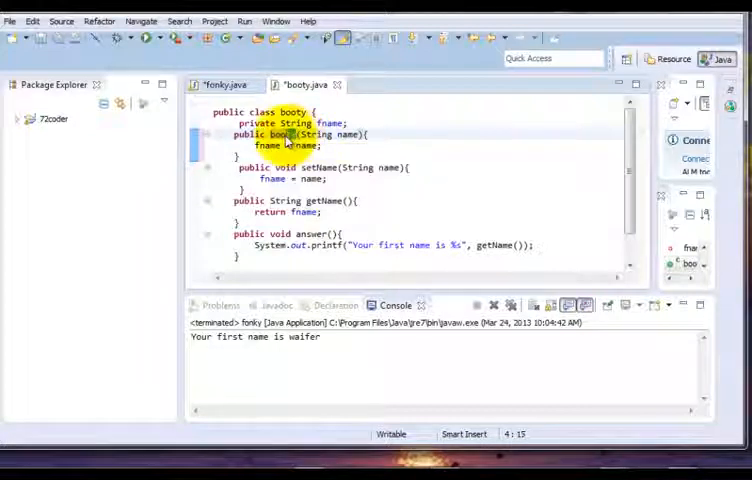
double_click(282, 134)
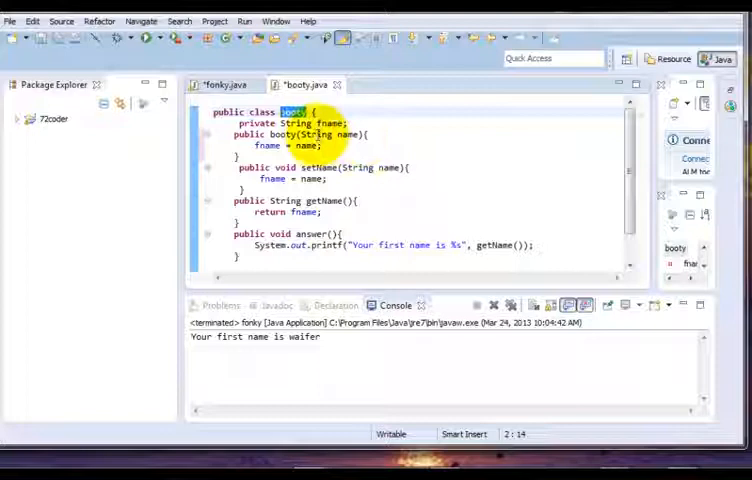
mouse_move(318, 135)
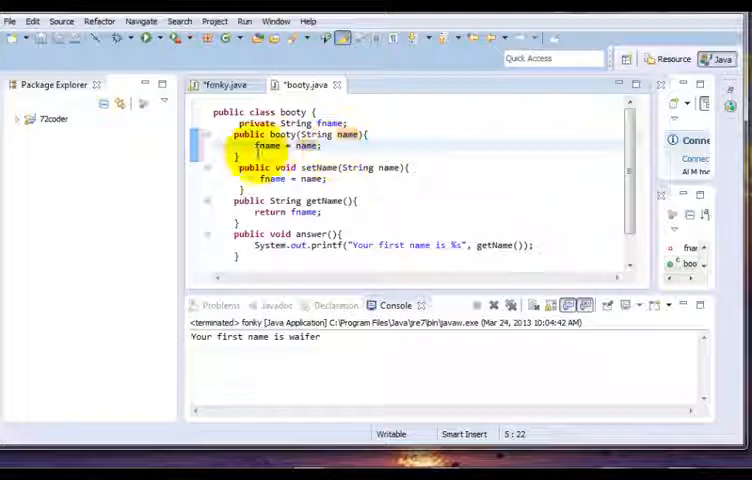
Flip between the booty.java and fonky.java tabs, ending on fonky's empty main.
click(218, 84)
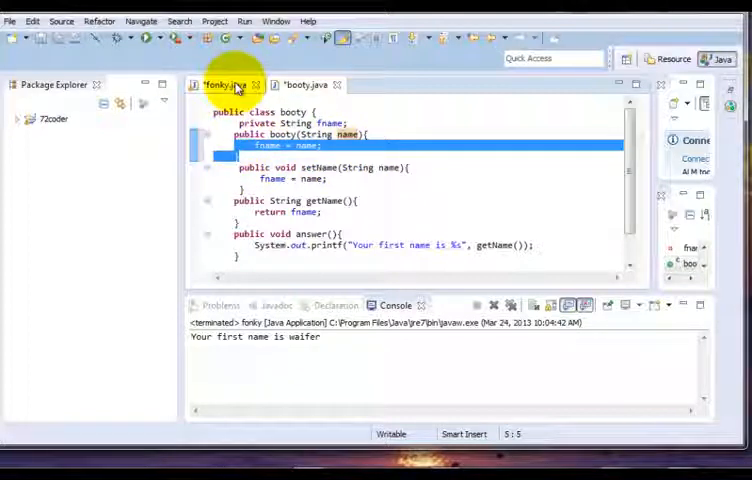
click(214, 84)
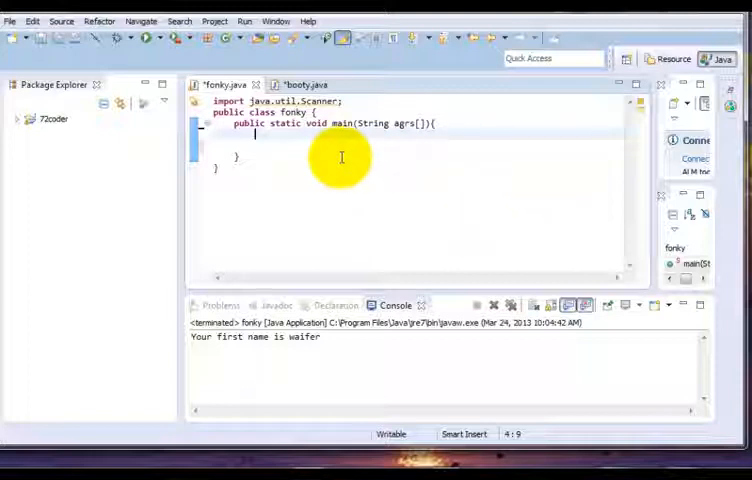
mouse_move(543, 211)
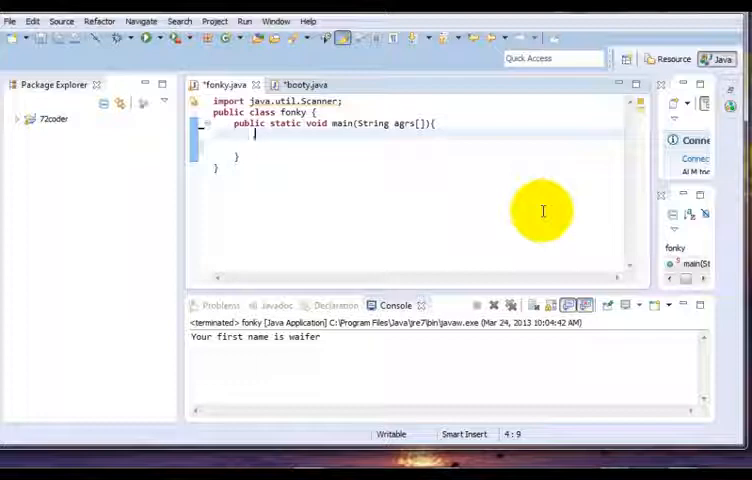
click(303, 84)
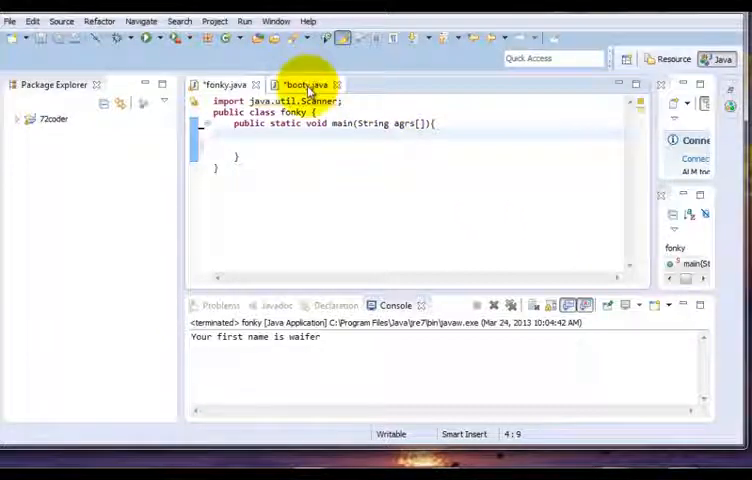
click(307, 85)
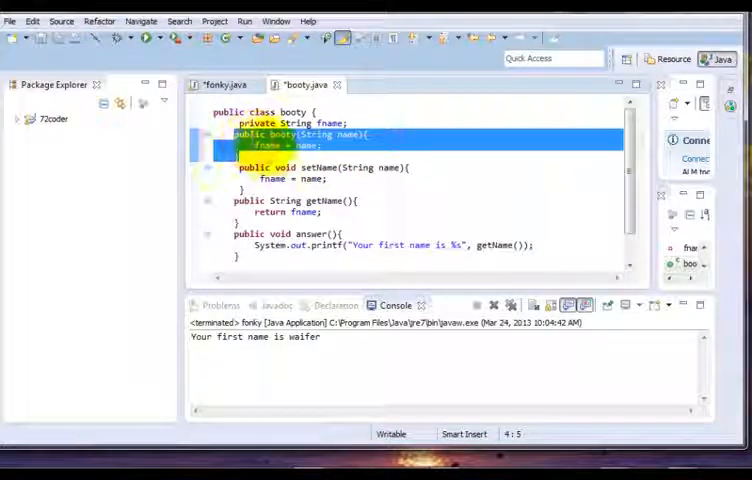
click(218, 84)
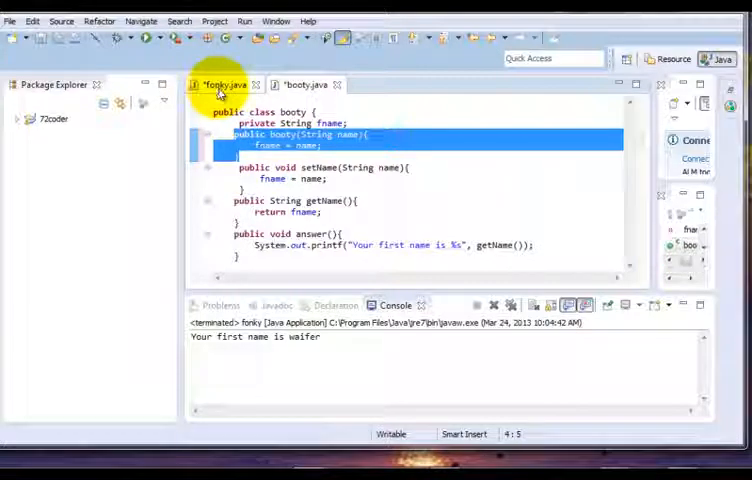
click(218, 84)
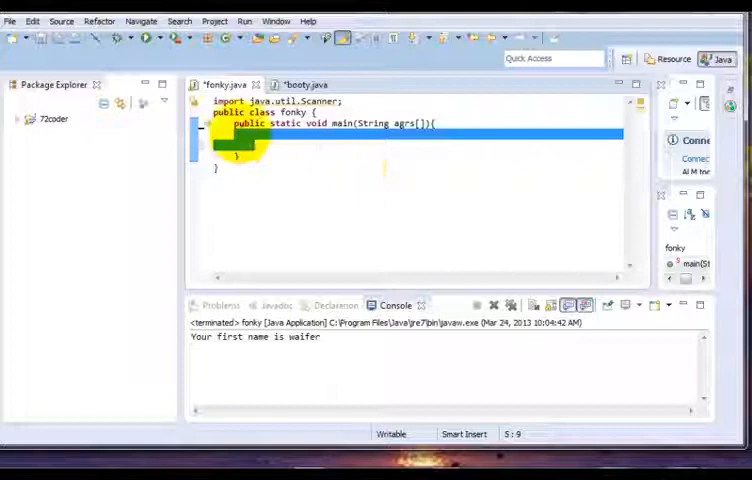
click(305, 84)
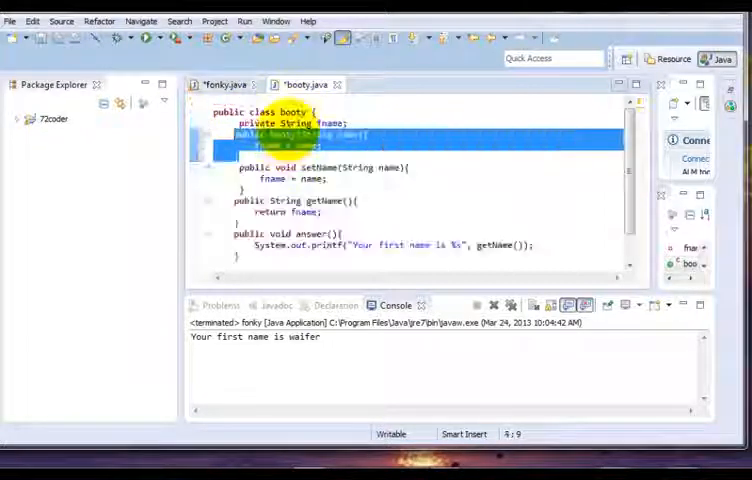
click(218, 84)
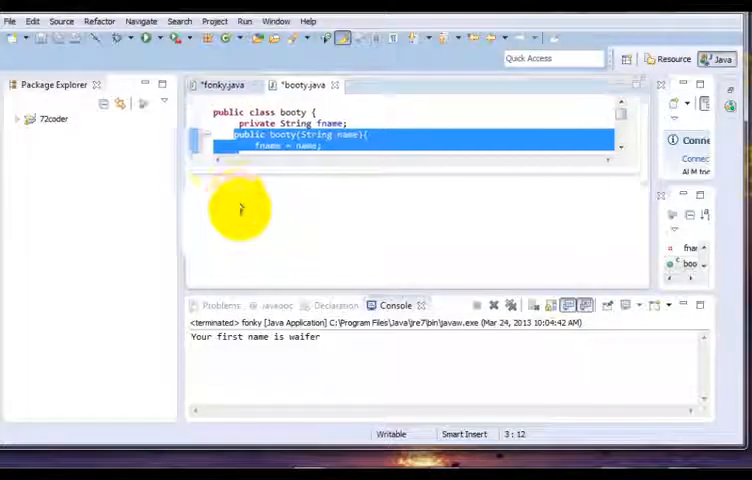
click(220, 84)
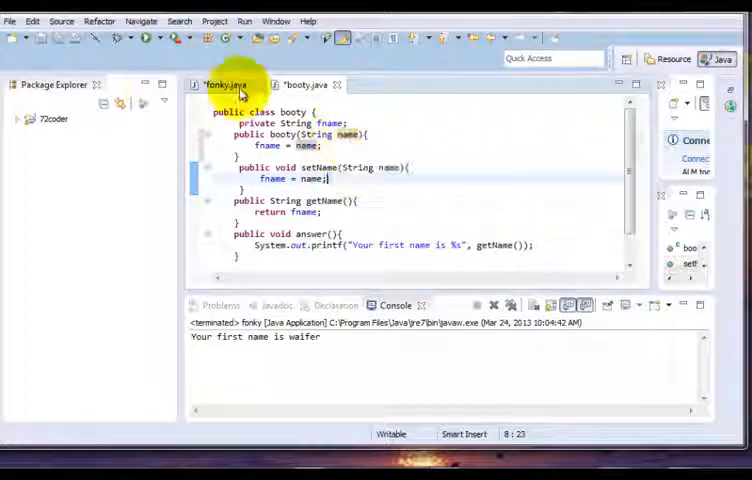
click(225, 84)
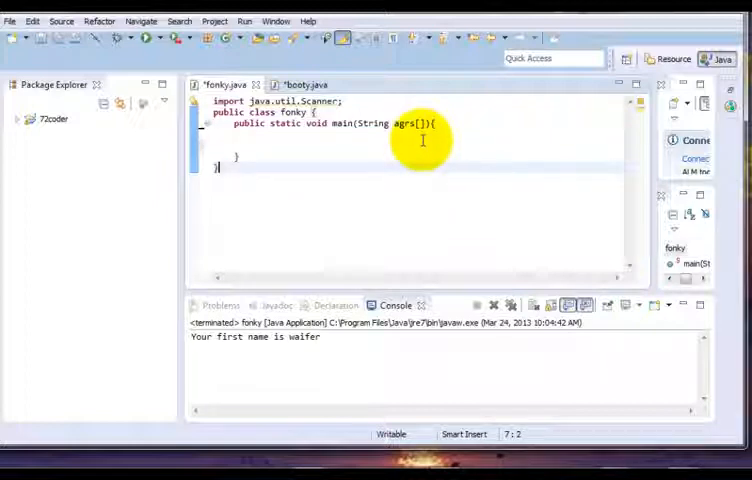
Declare booty xmanObject = new booty("waifer"); inside fonky's main method.
click(305, 84)
text(booty xman)
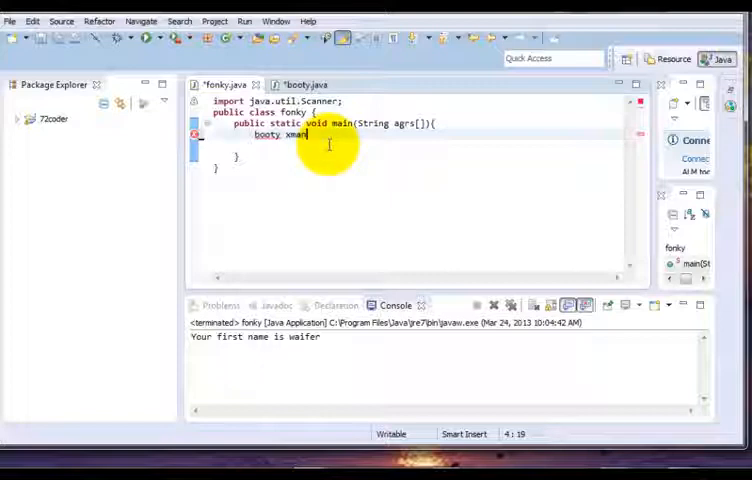
text(Object =)
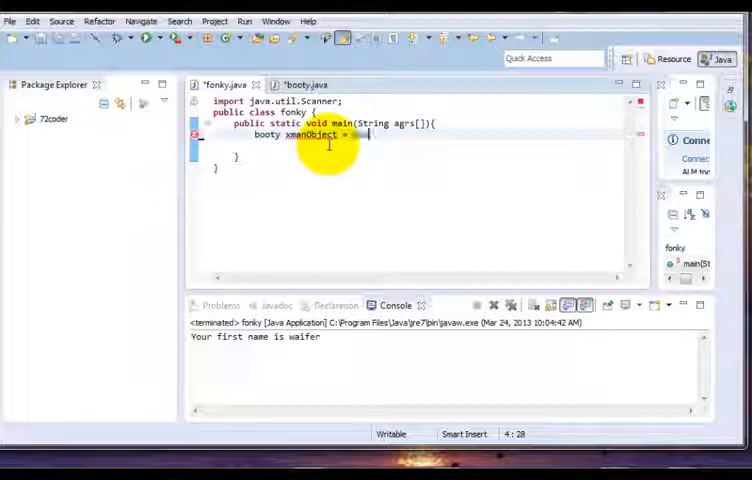
text(new boi)
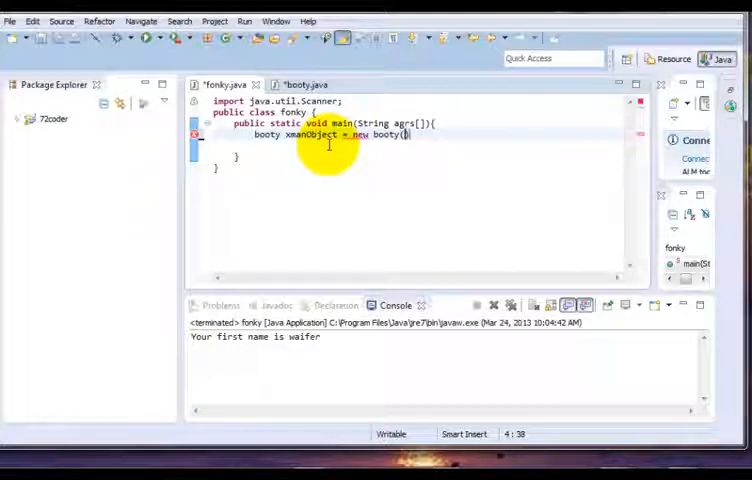
text(")
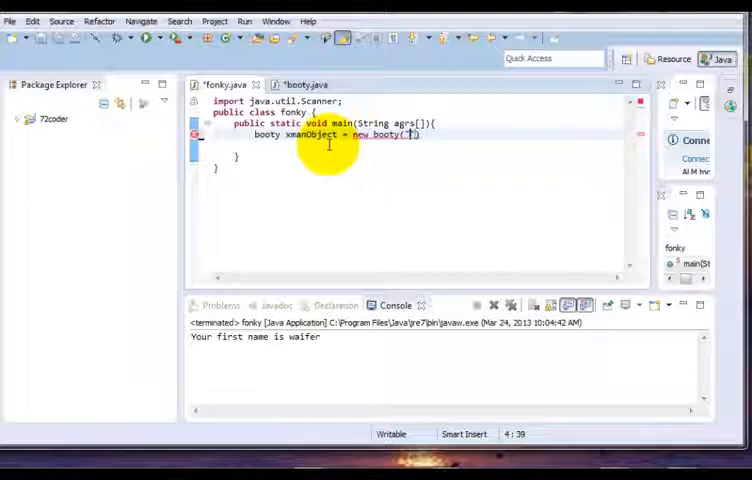
text("")
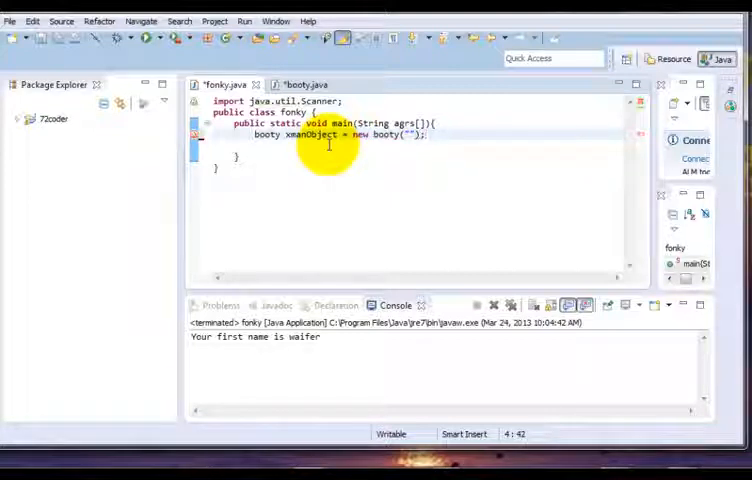
text(waifer)
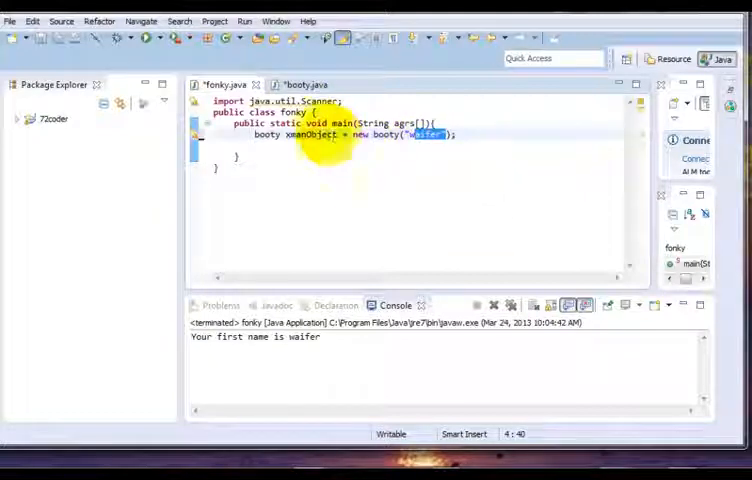
click(306, 84)
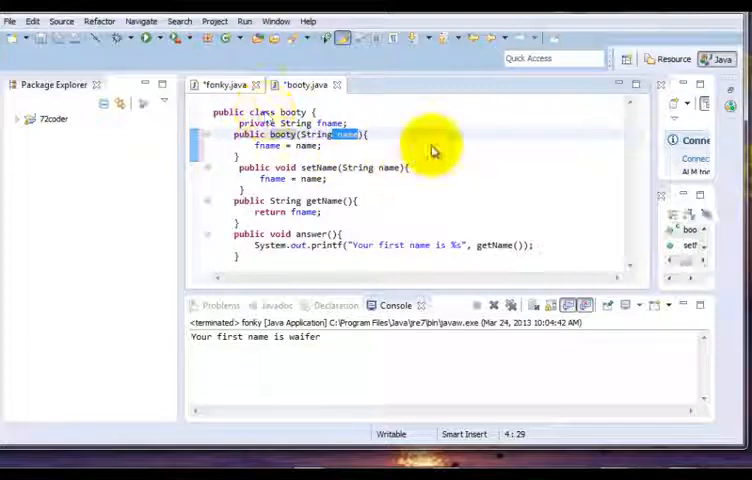
Complete the xmanObject.answer(); call in fonky's main using content assist.
click(218, 84)
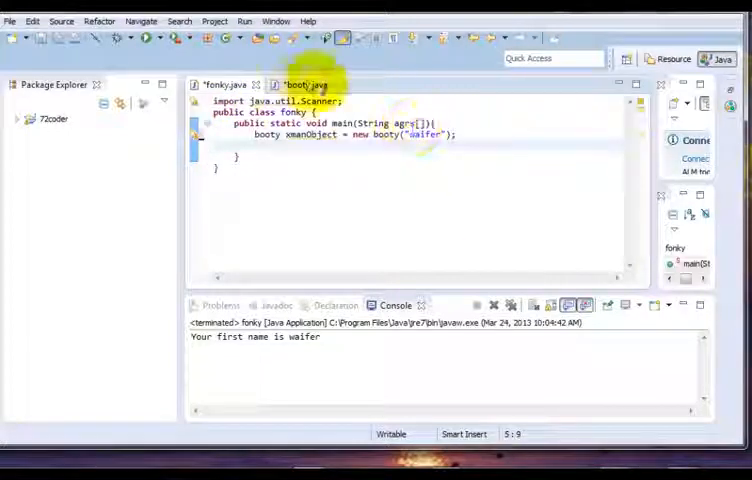
click(300, 84)
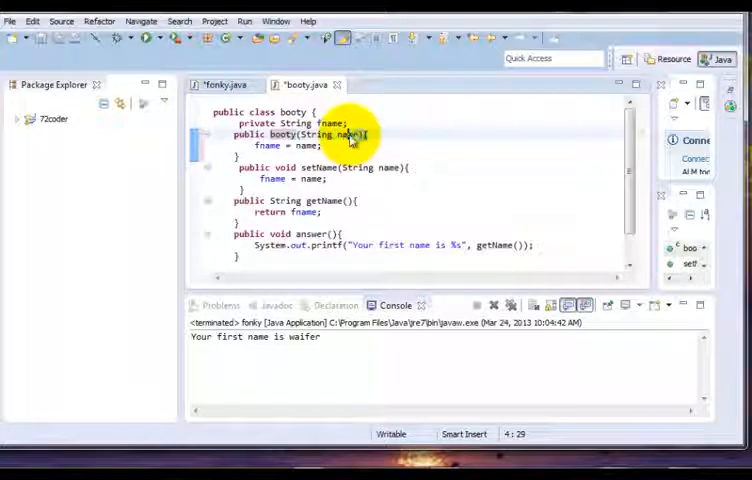
click(222, 84)
text(xmanObject.answer)
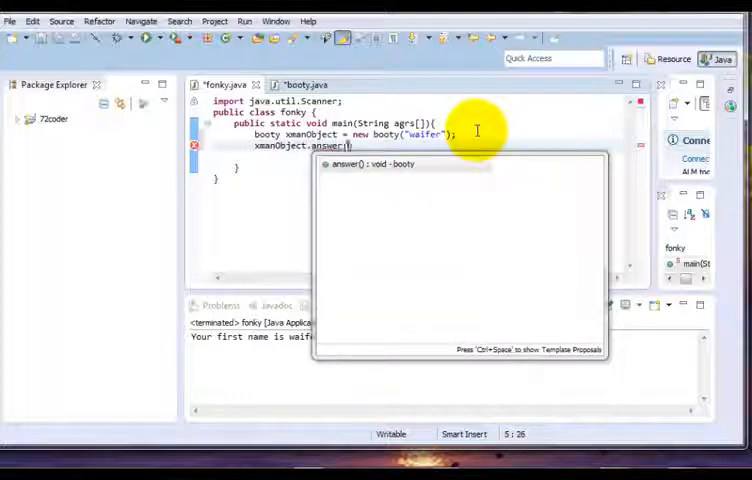
key(Return)
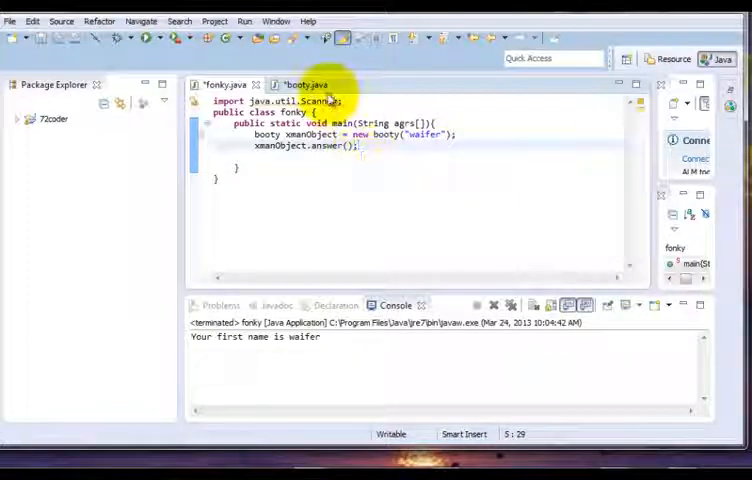
Select the answer method name in booty.java and start running fonky.
click(305, 84)
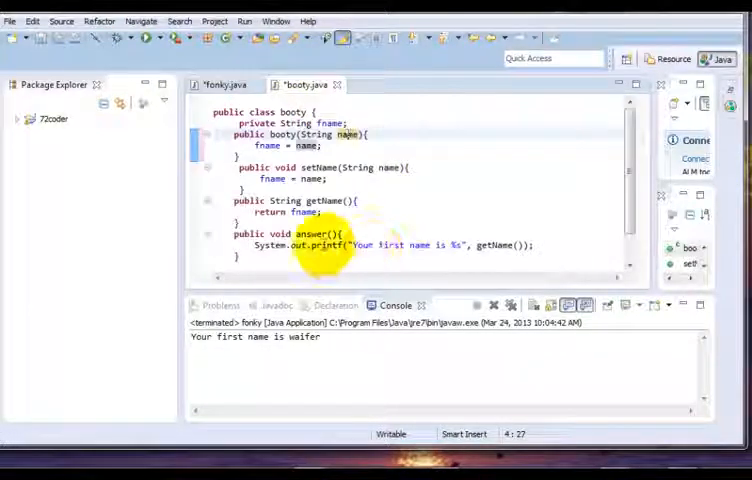
double_click(311, 234)
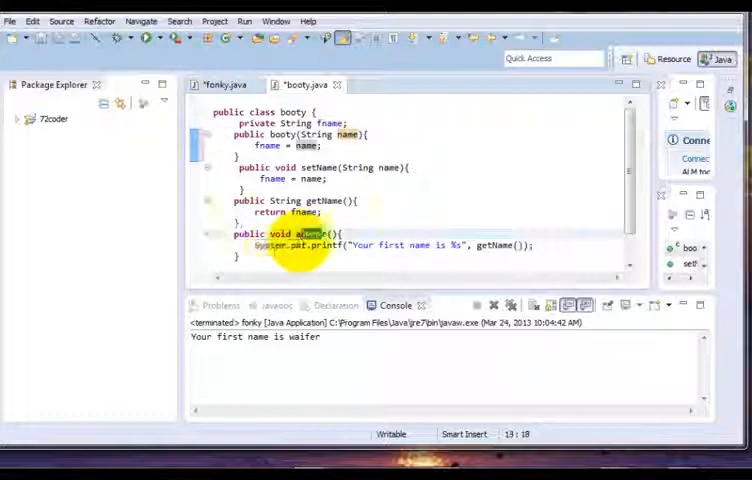
click(220, 84)
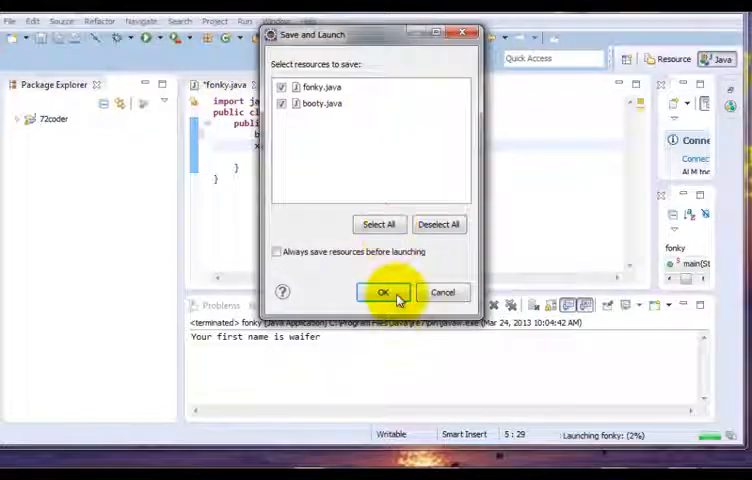
Save and launch, change the constructor argument from "waifer" to "kolar", and rerun.
click(384, 291)
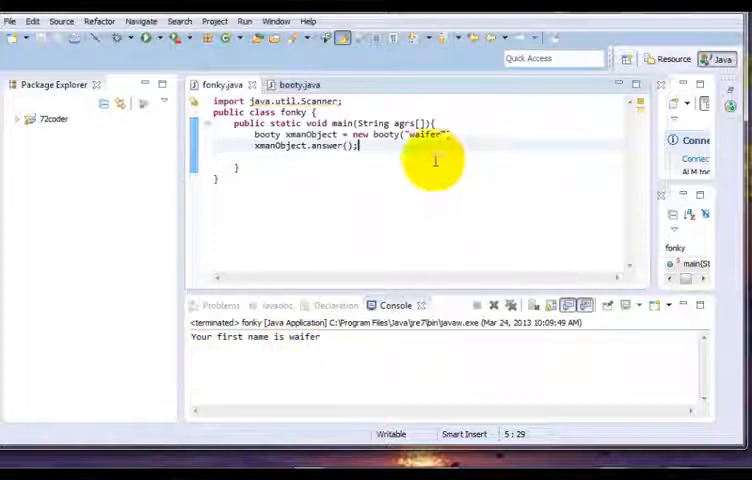
double_click(424, 135)
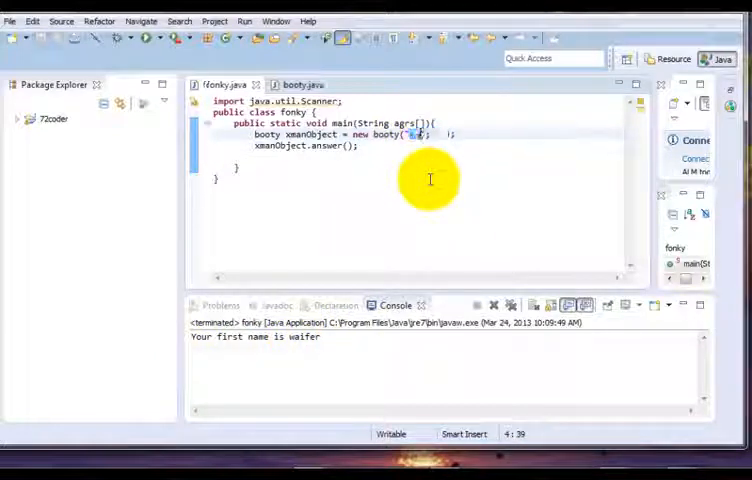
text(kolar)
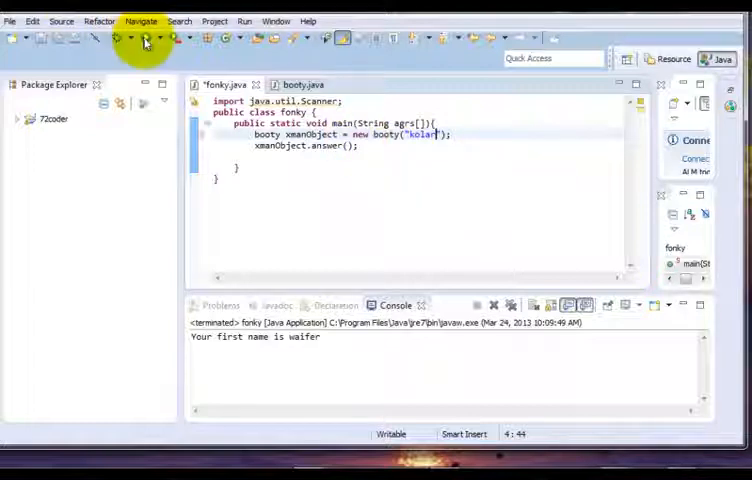
click(146, 37)
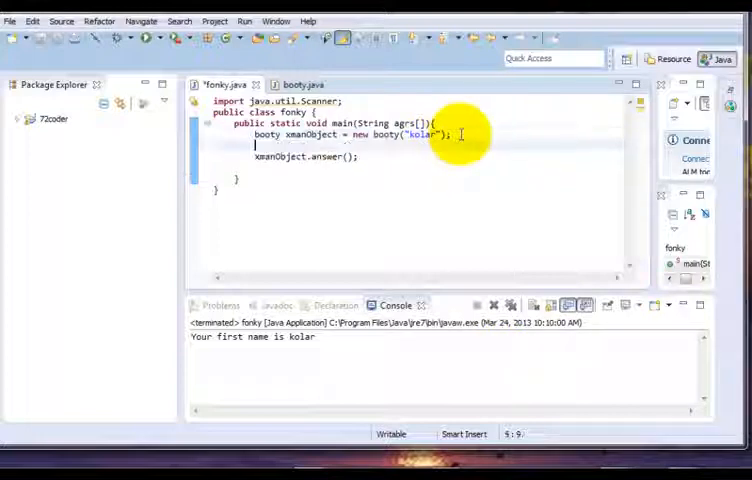
Create a second object, booty xmanObject2 = new booty("coder").
text(booty)
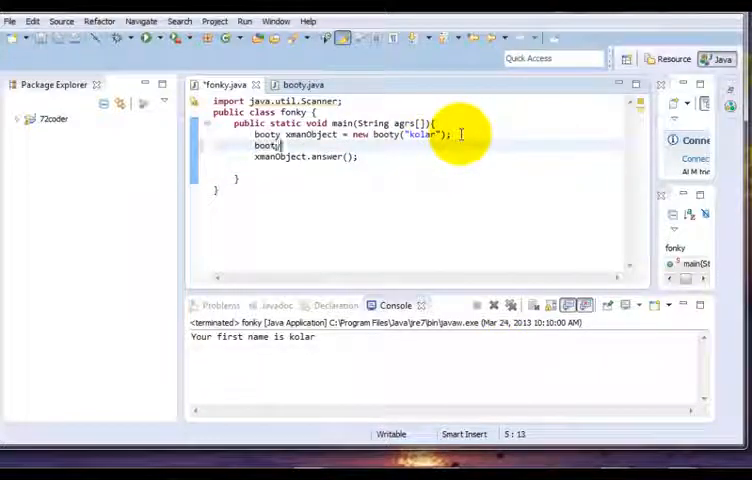
text(xman)
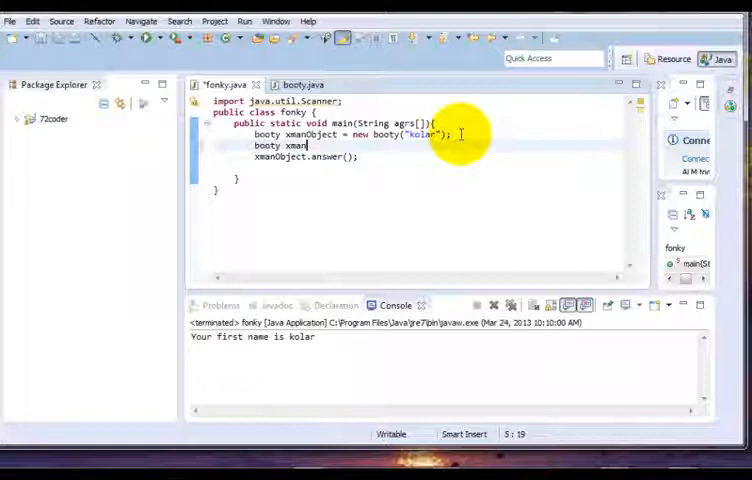
text(Object)
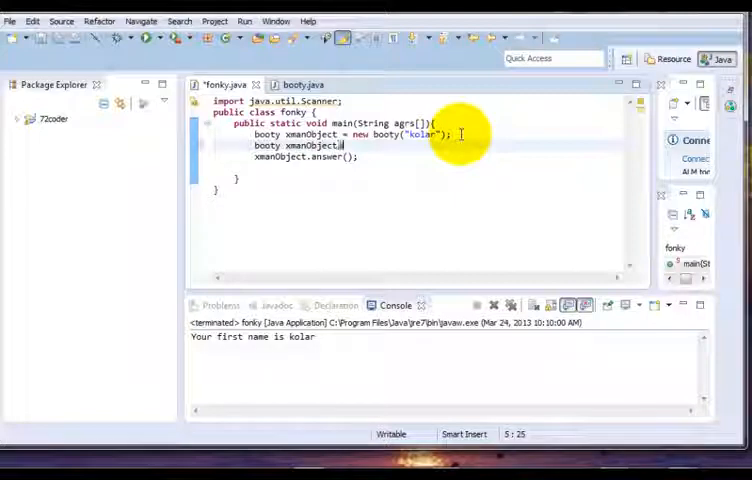
text(2 -)
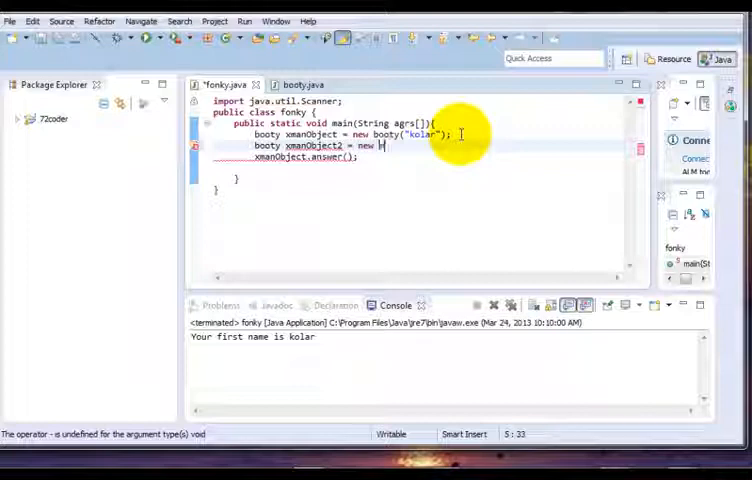
text(booty())
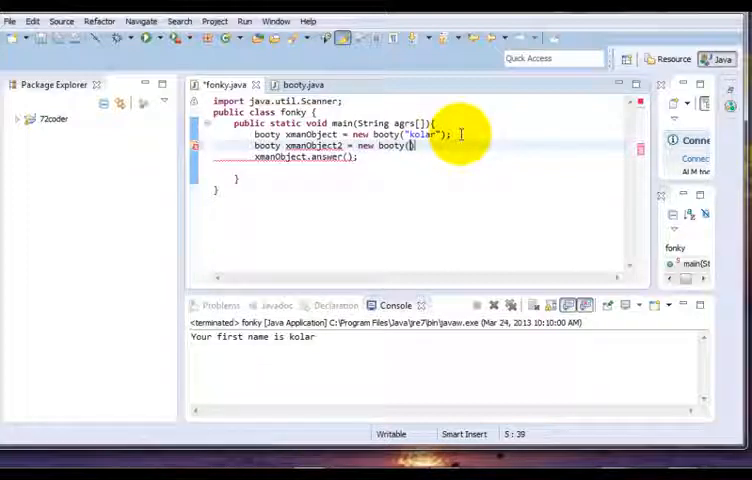
text(")
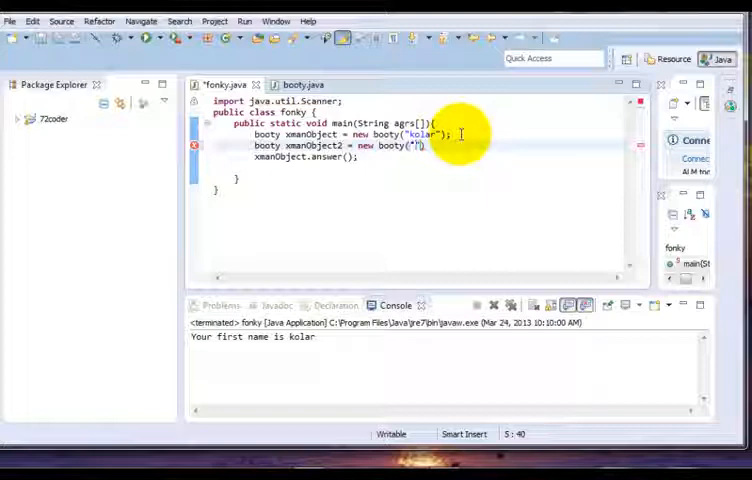
text(coder)
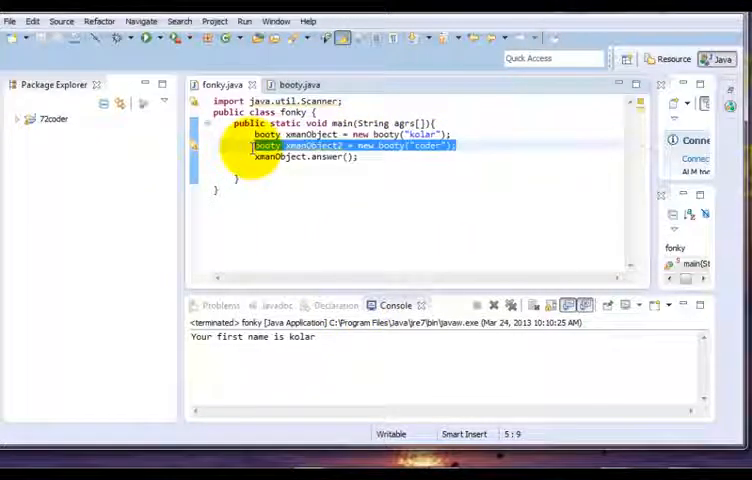
Add an xmanObject2.answer() call below the first answer() call.
click(435, 190)
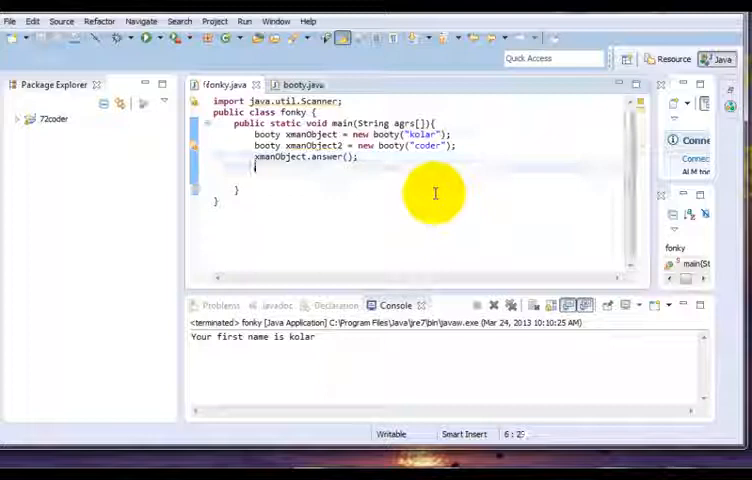
text(xmanObj)
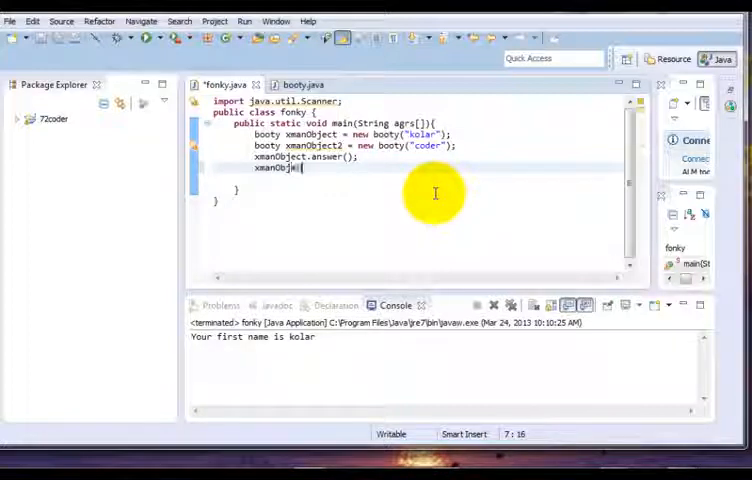
text(.an)
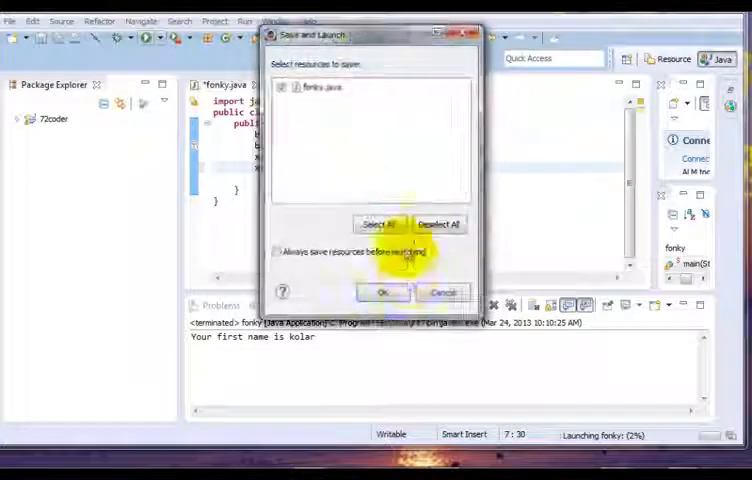
Save fonky.java and run, printing first-name messages for kolar and coder.
click(385, 291)
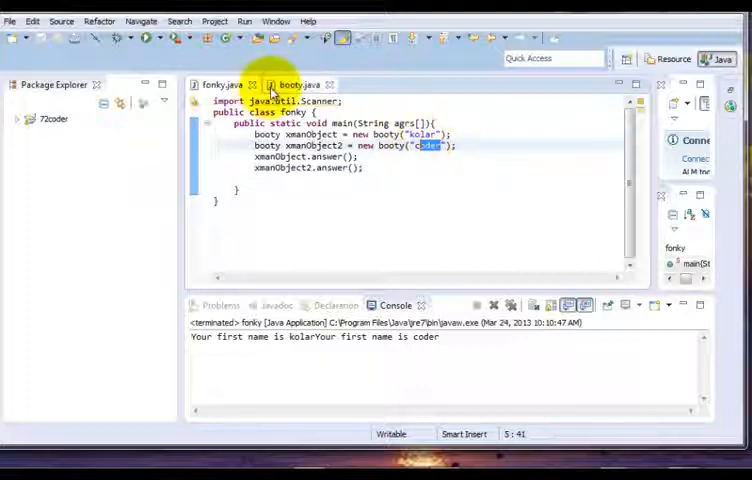
click(290, 84)
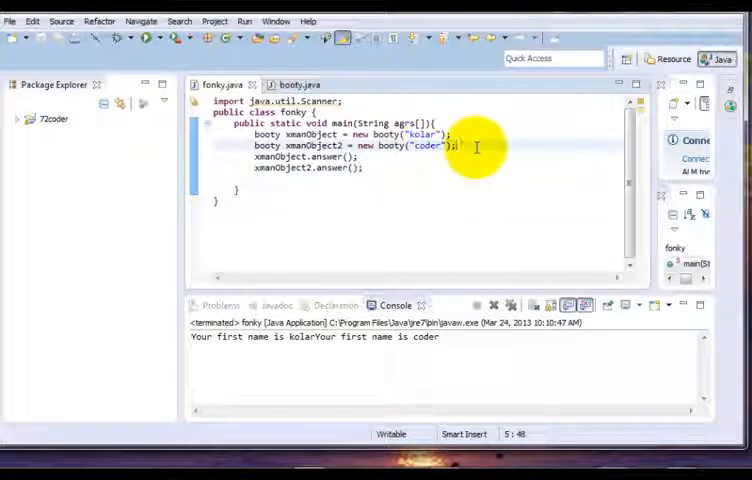
text(asdfasd)
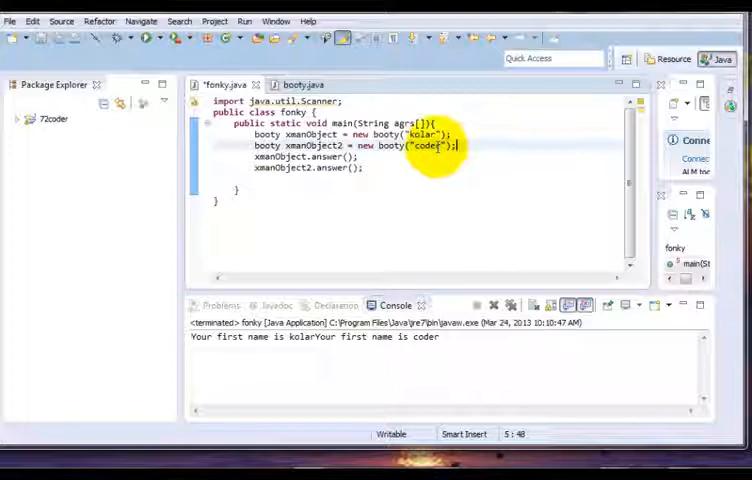
double_click(424, 145)
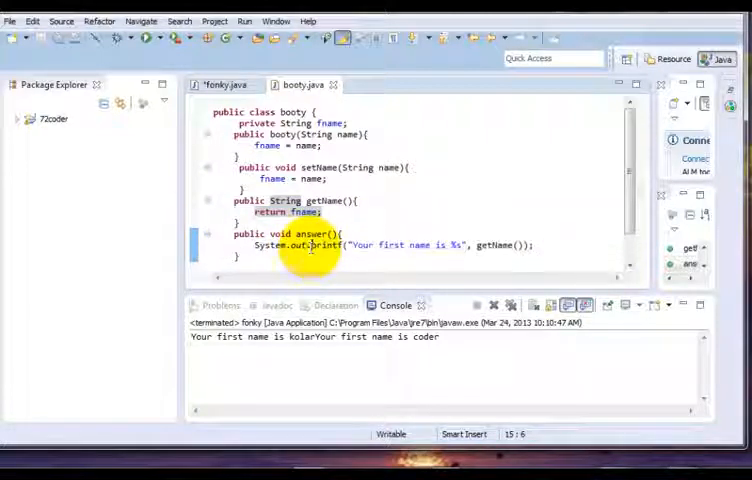
Review booty's answer method and constructor, highlighting printf, the name parameter and public.
double_click(311, 233)
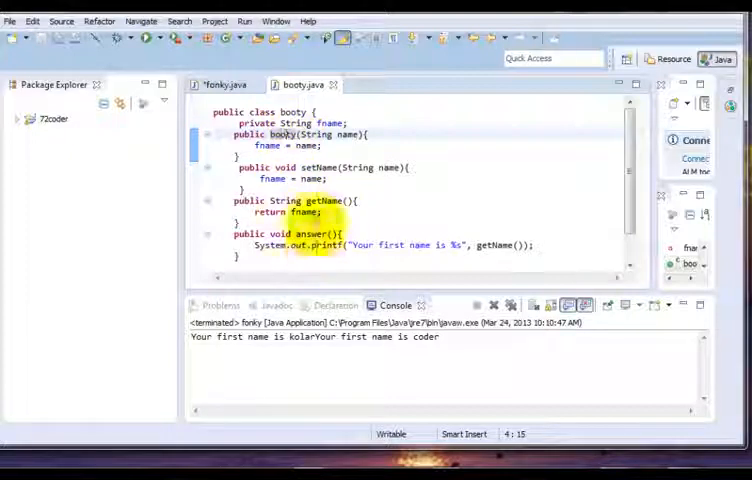
click(222, 84)
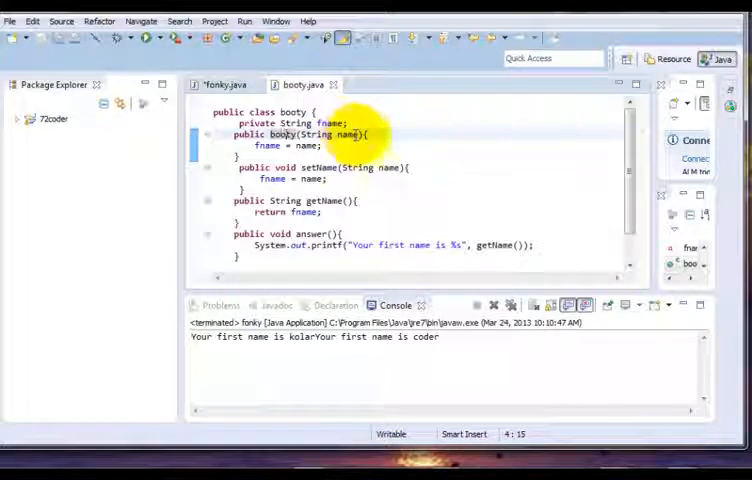
double_click(351, 135)
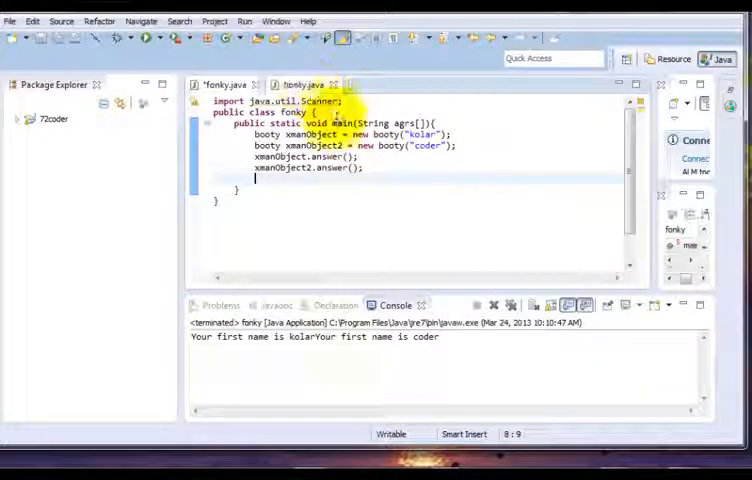
click(302, 84)
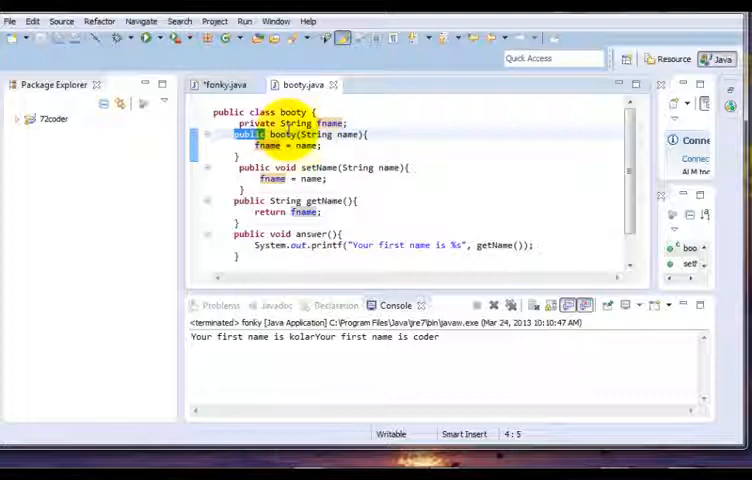
double_click(280, 134)
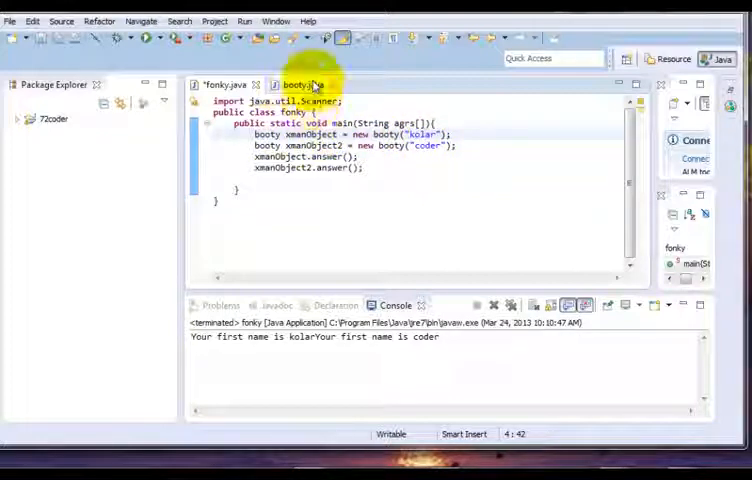
click(215, 84)
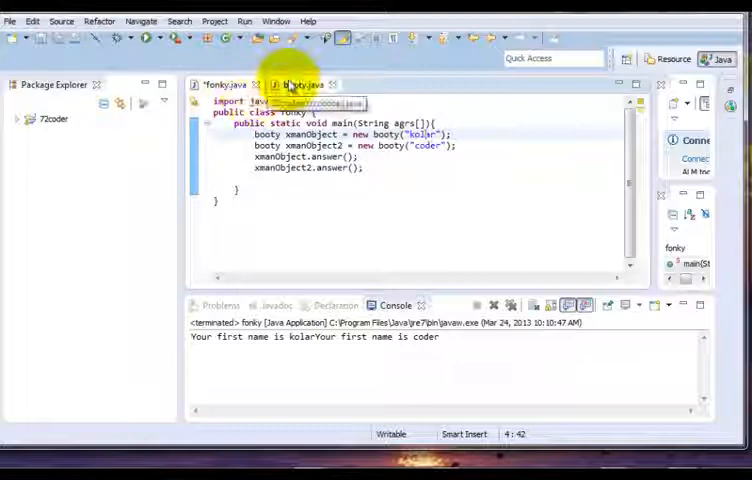
click(297, 84)
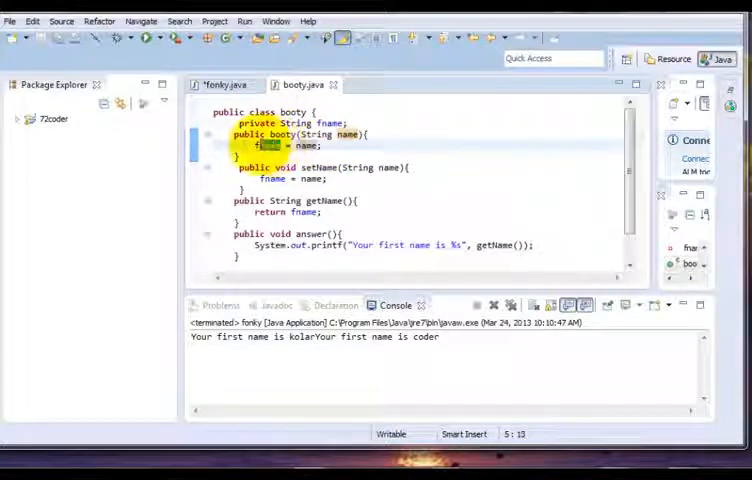
click(222, 84)
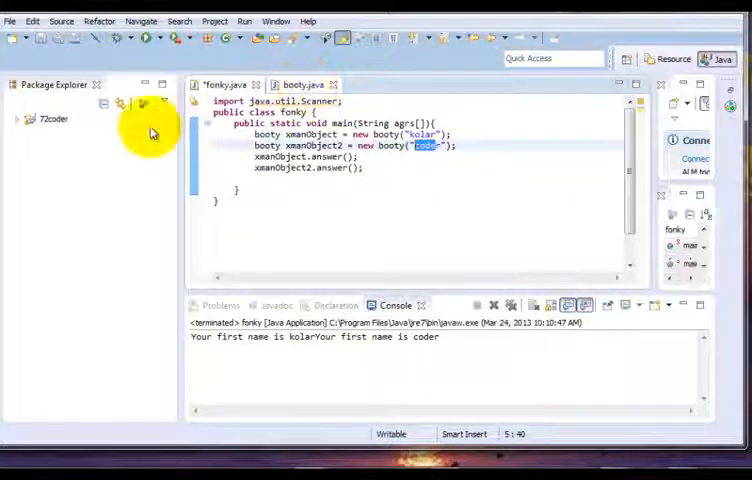
click(302, 84)
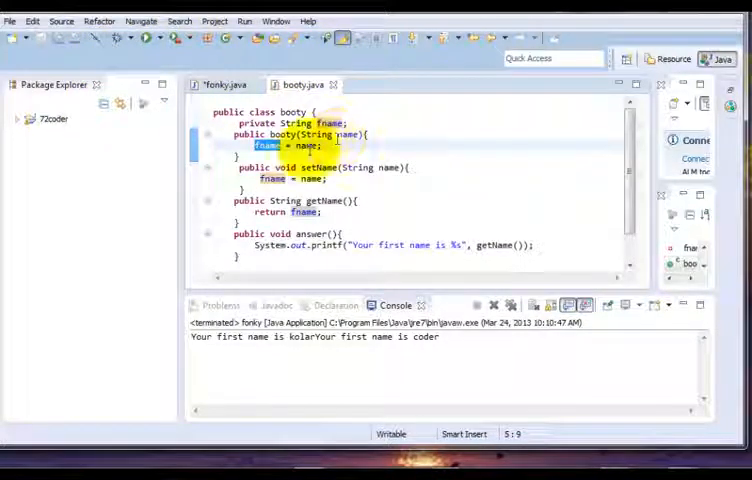
double_click(352, 135)
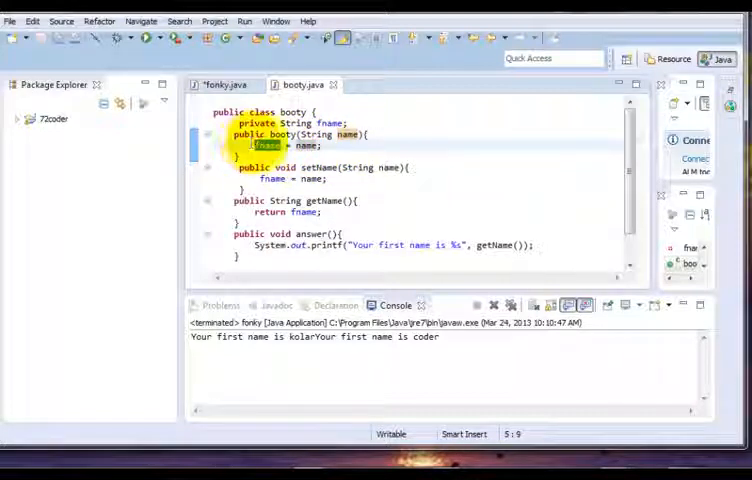
click(218, 84)
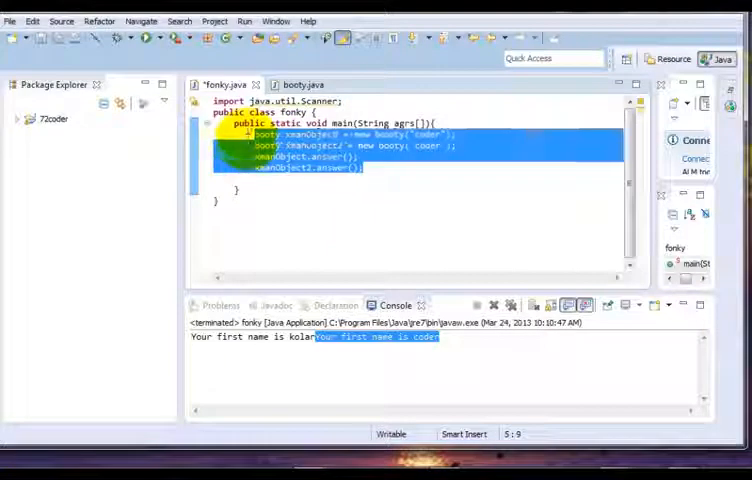
Clear main's old code and start with x = 45 and if (x < 59).
key(Delete)
text(int)
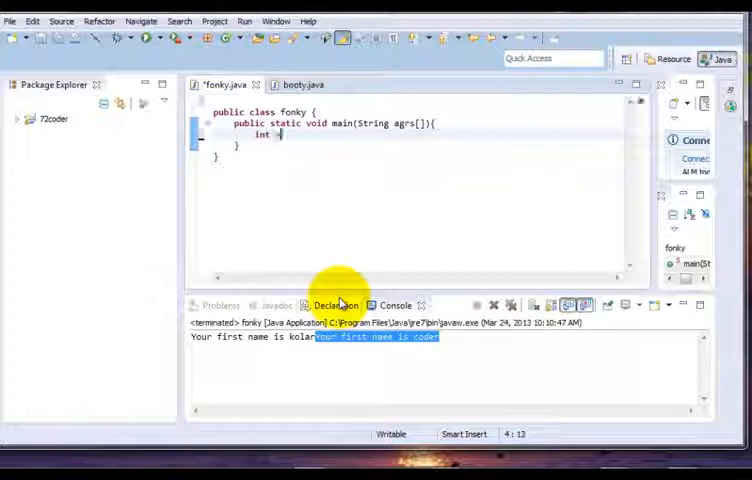
text(x = 45)
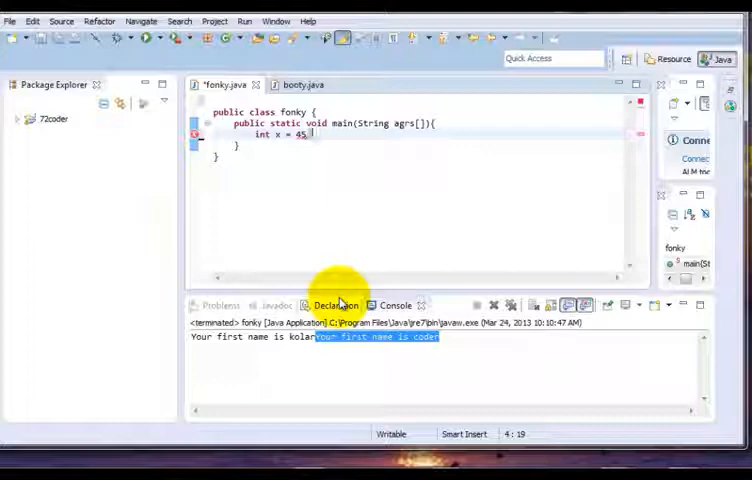
text(if)
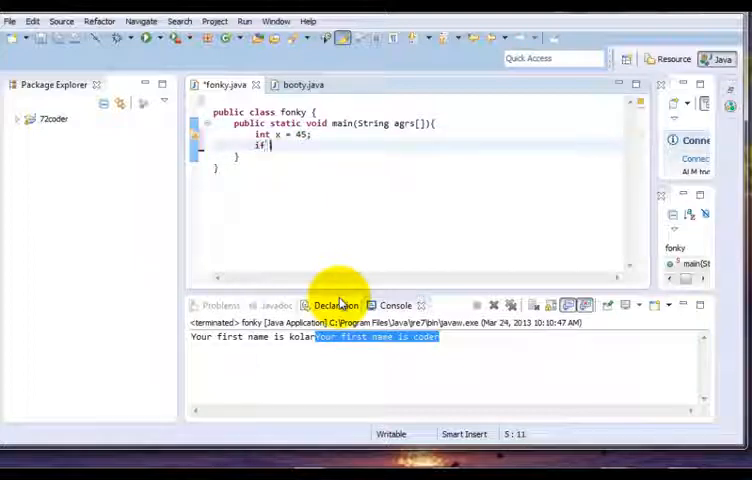
text(x)
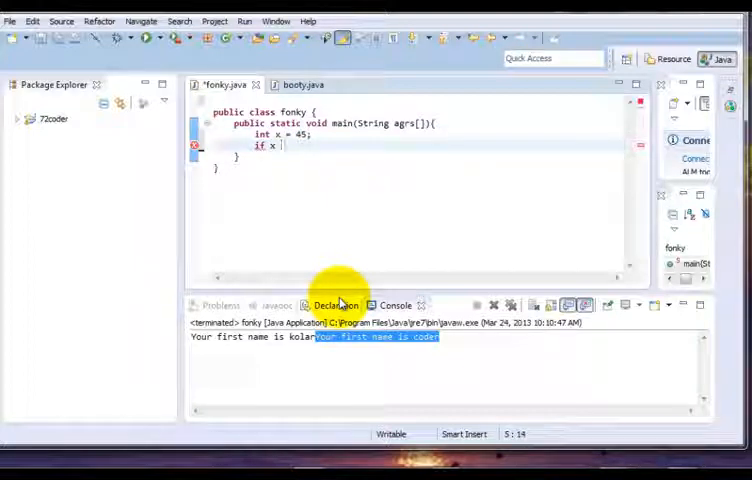
text(< 69)
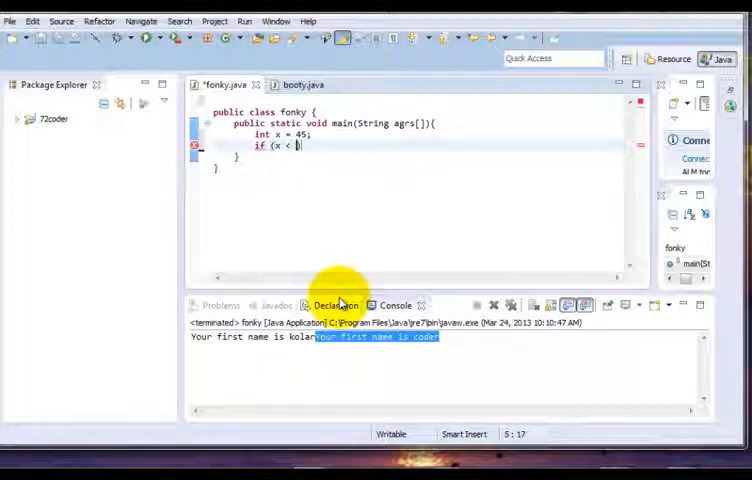
text(59))
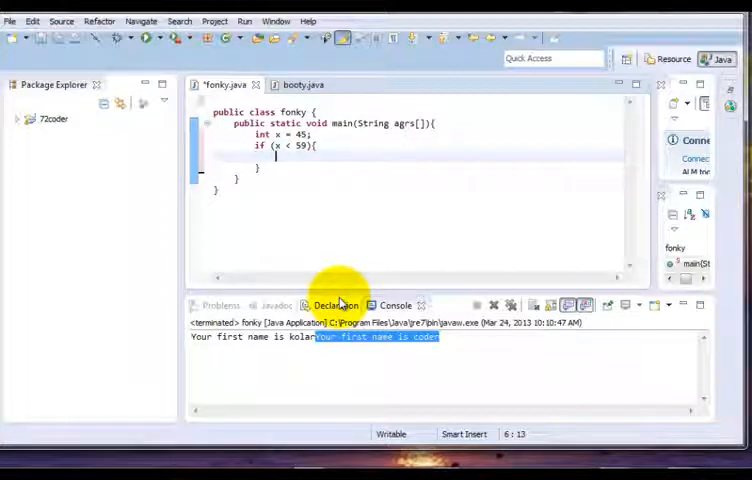
Print "you are younger then 95" inside the if block.
text(System.out.pri)
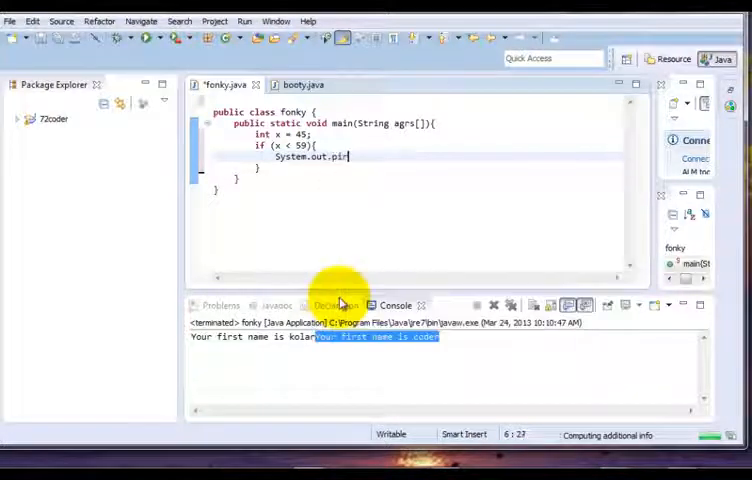
text(tln)
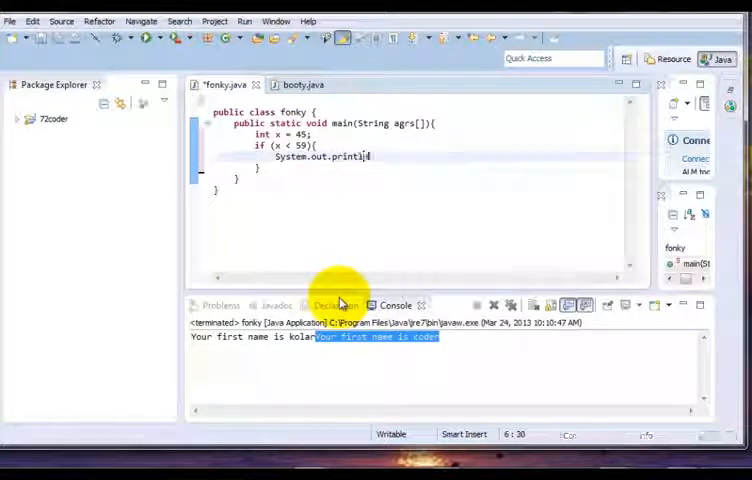
text(())
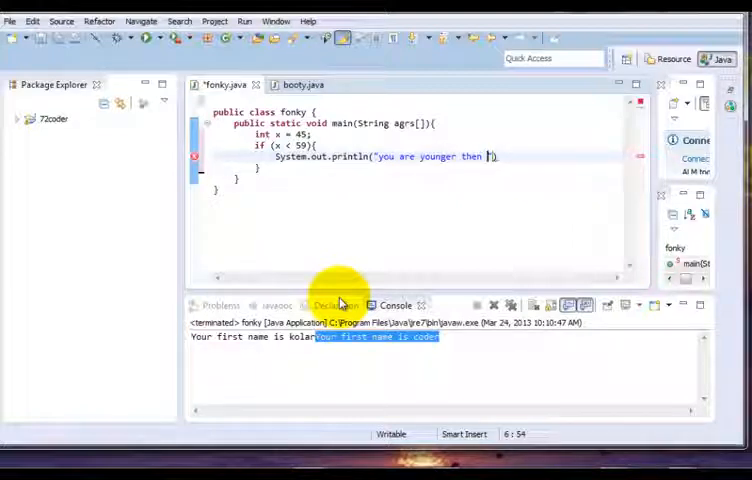
text(95)
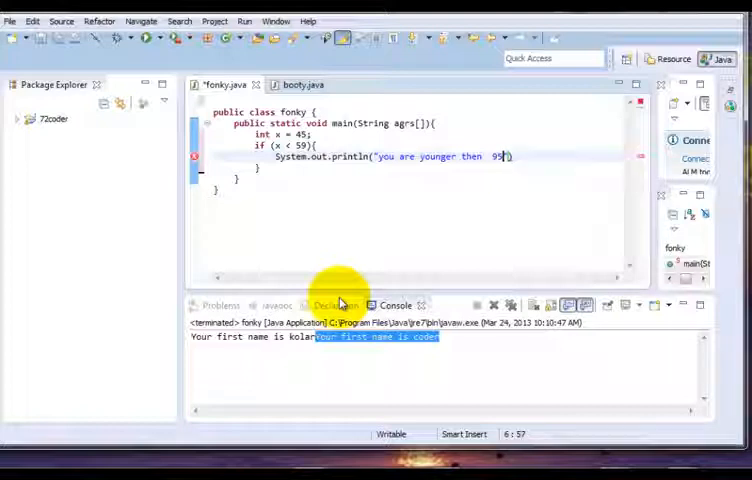
text();)
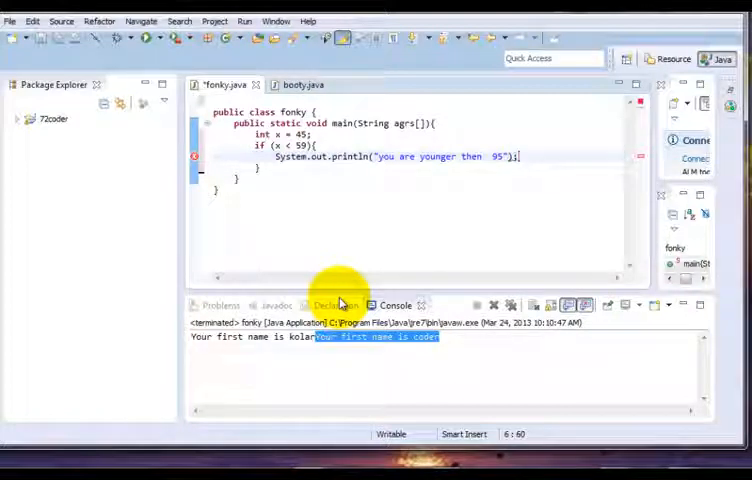
Add an else block containing an empty System.out.println("") statement.
click(264, 168)
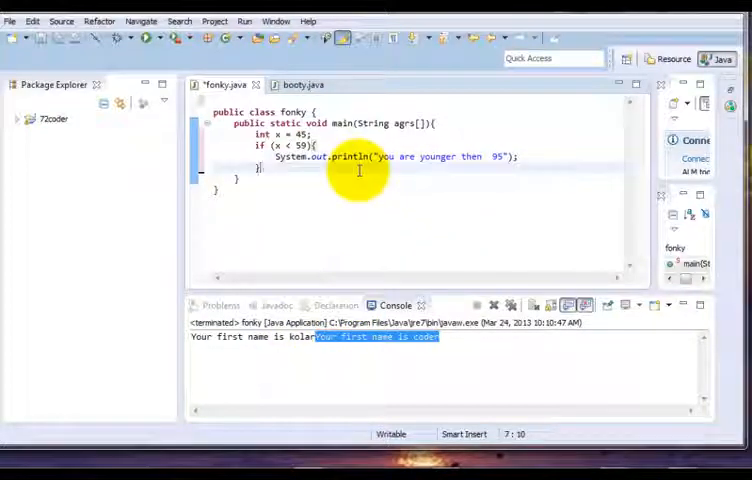
text(esll)
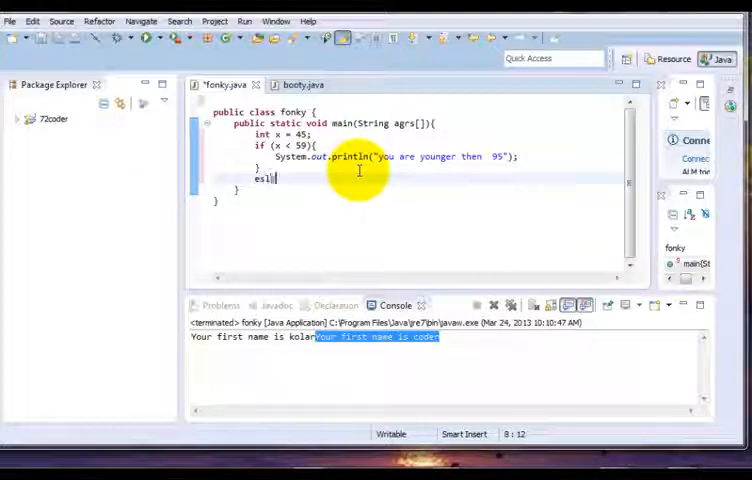
text(e;)
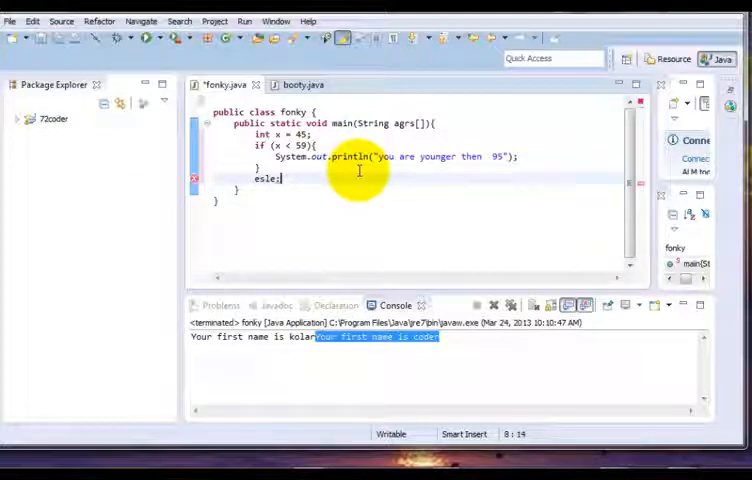
key(BackSpace)
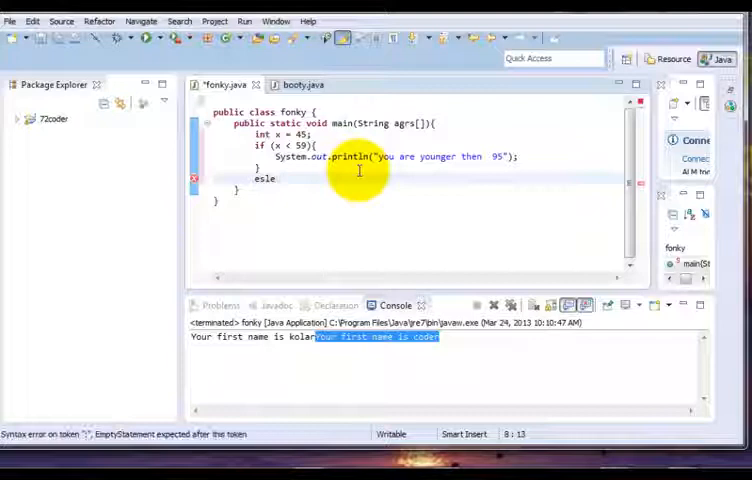
text({)
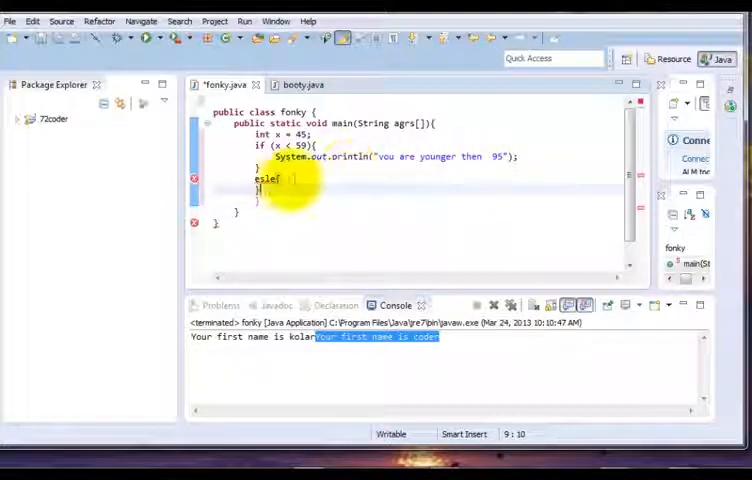
click(285, 179)
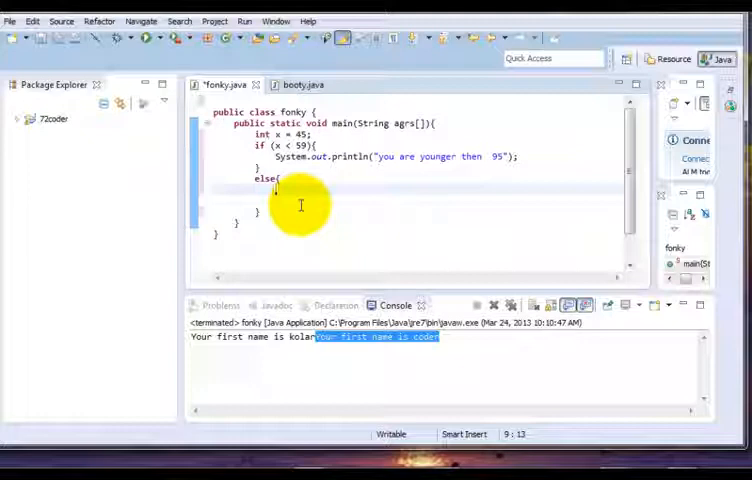
text(You,)
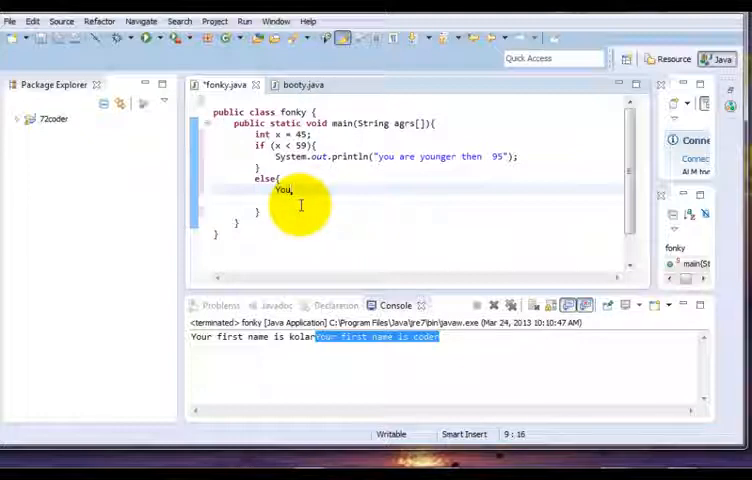
text(System.out.)
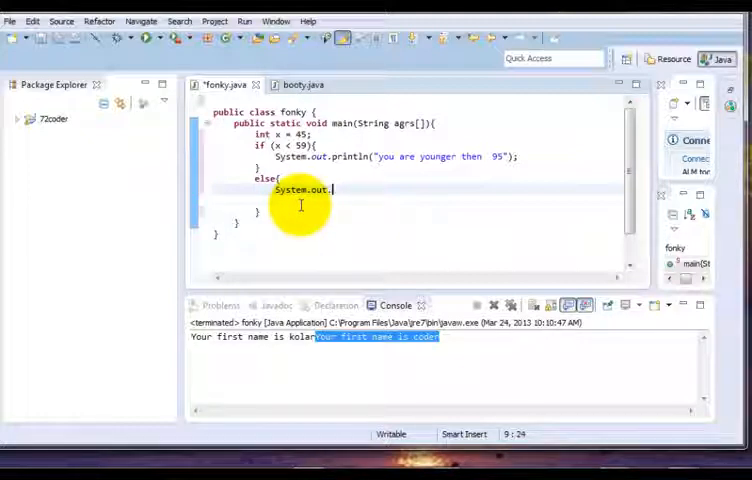
text(println(""))
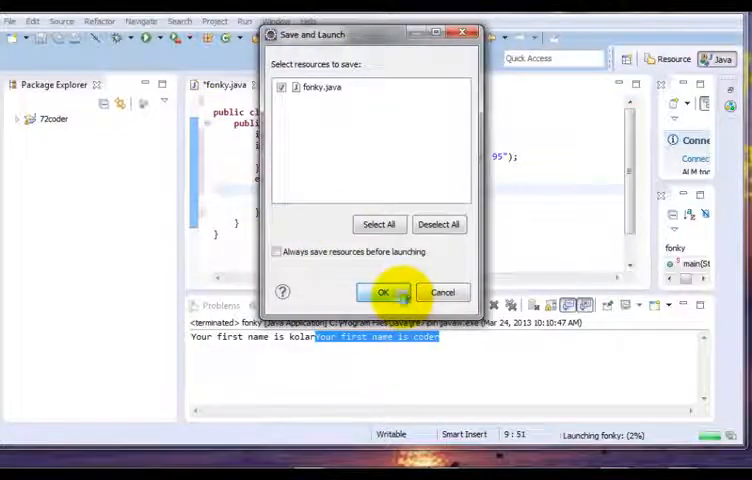
Save fonky.java and run it so the console prints 'You are too old'.
click(383, 292)
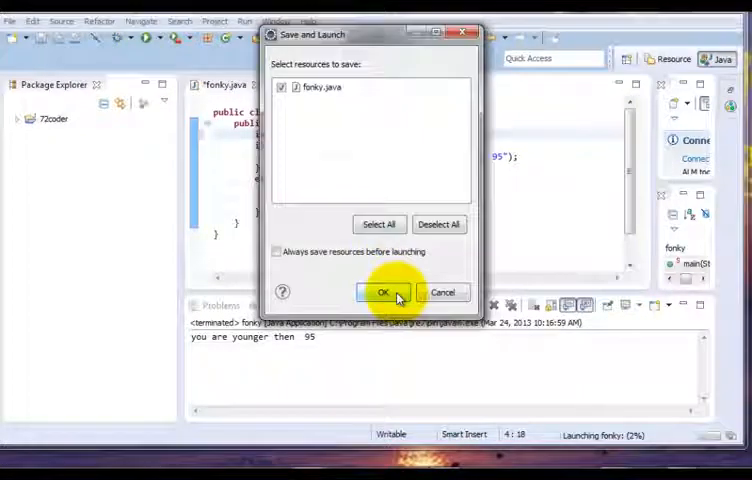
click(383, 291)
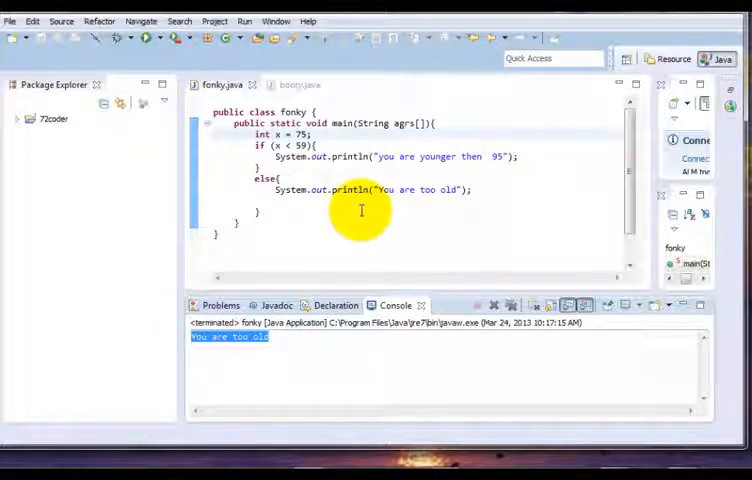
mouse_move(495, 190)
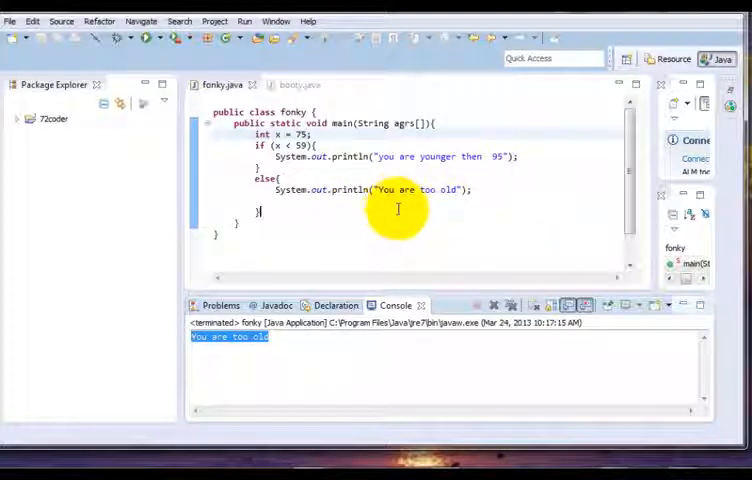
Inside the else, add if (x > 45) printing "You are older then 45.".
click(252, 200)
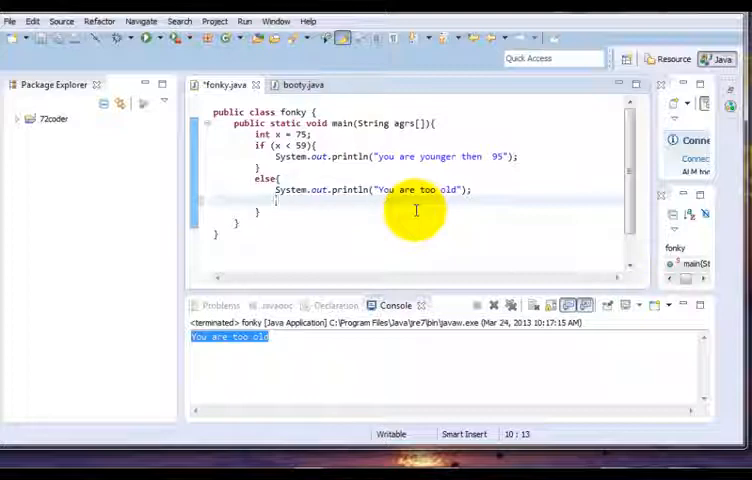
text(if (x)
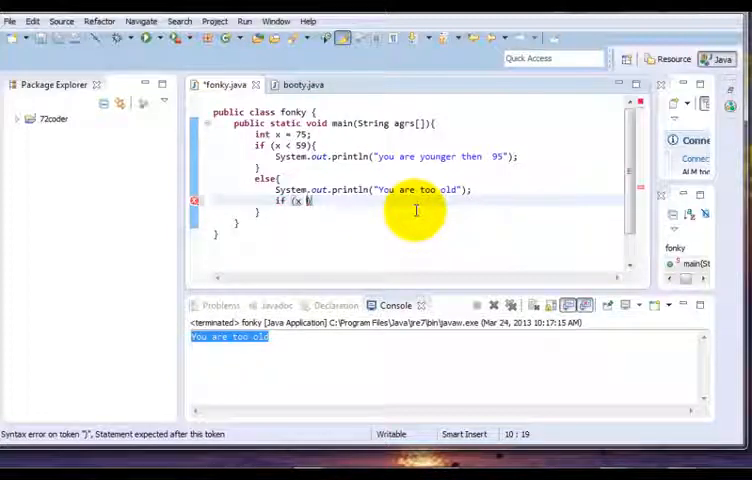
text(> 45)
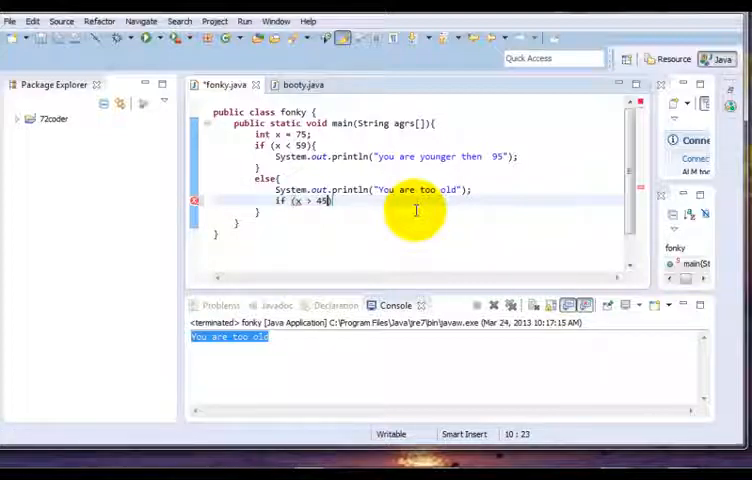
text(){)
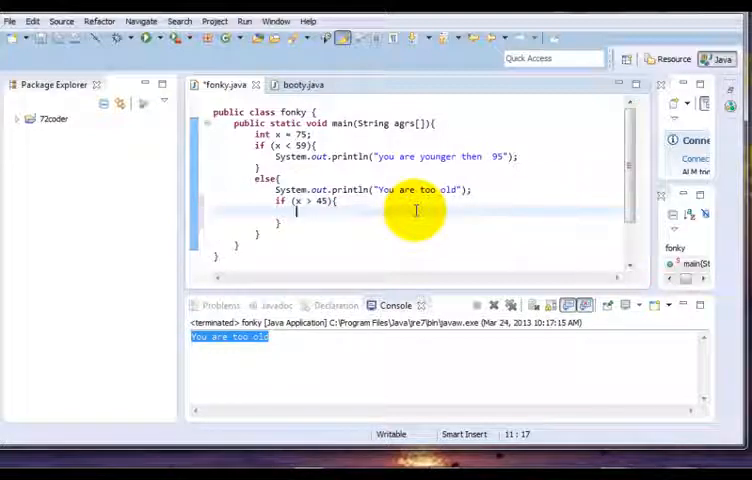
text(System)
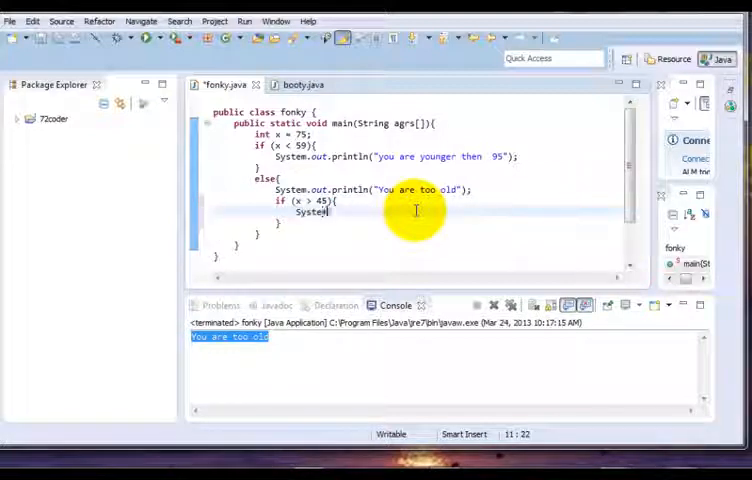
text(.out.)
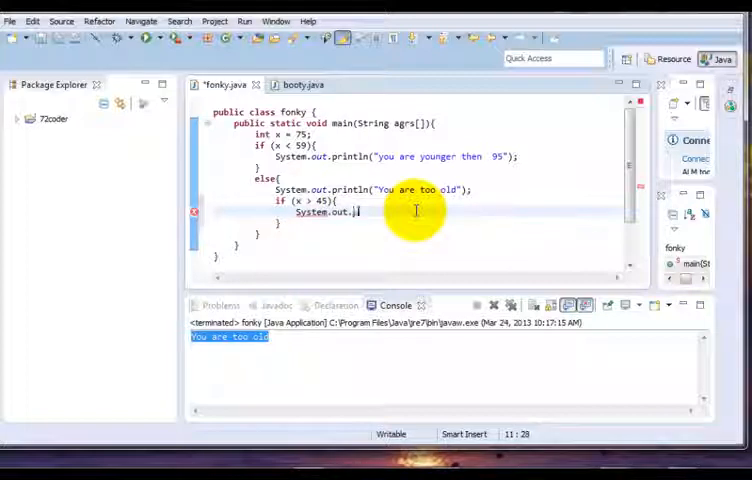
text(println)
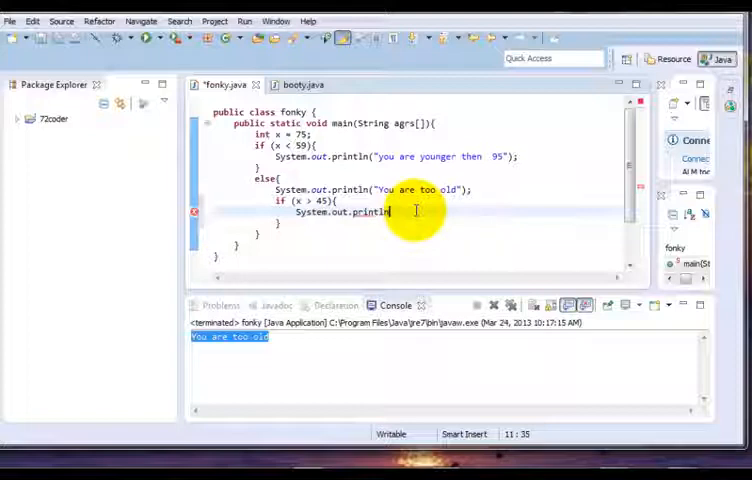
text(())
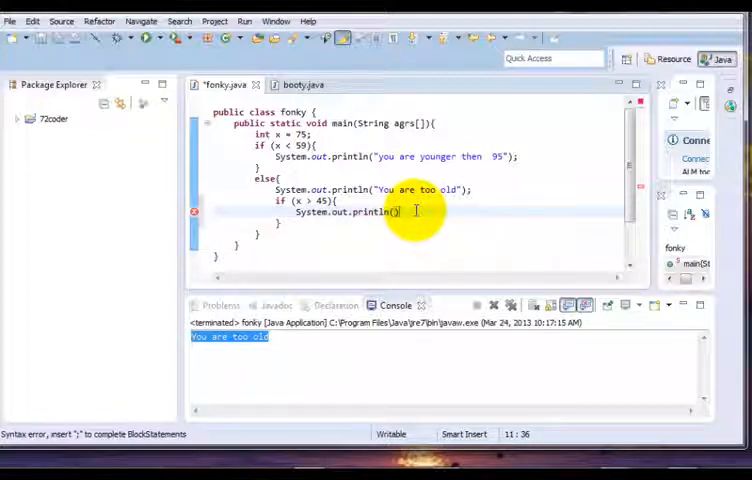
text("You a)
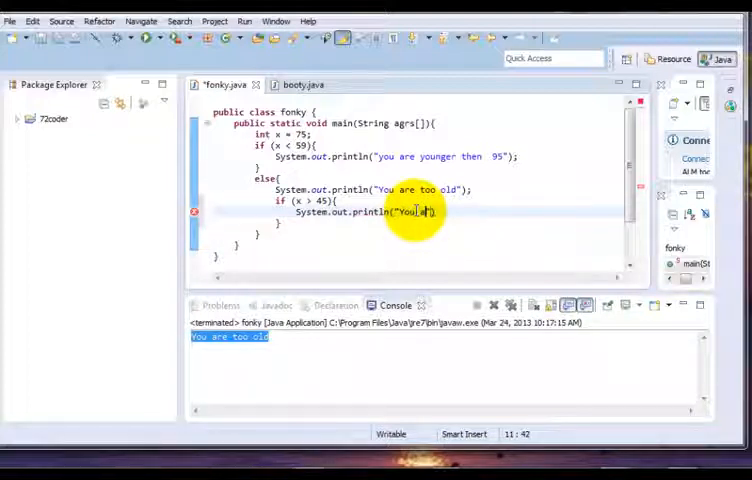
text(are)
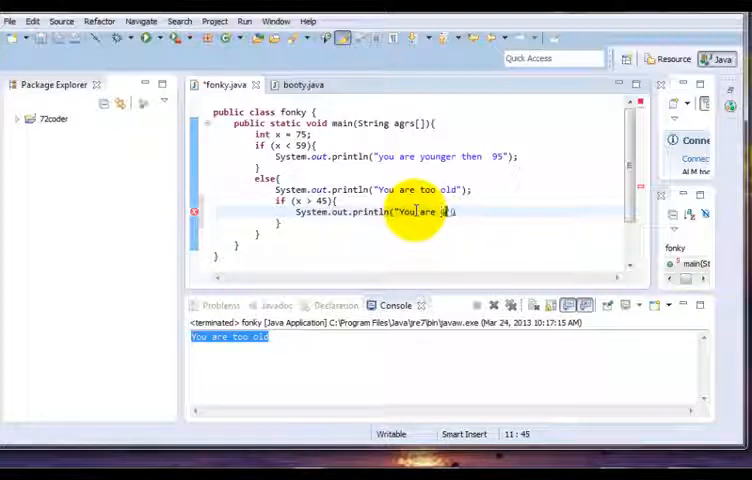
text(older then 45)
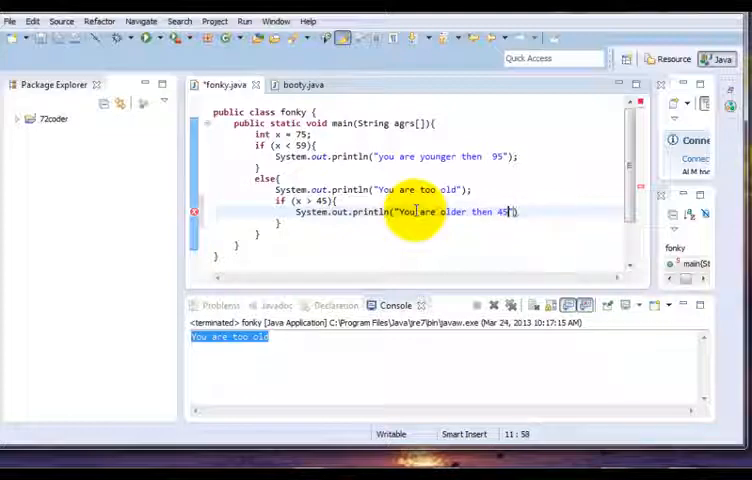
text(.)
text(else)
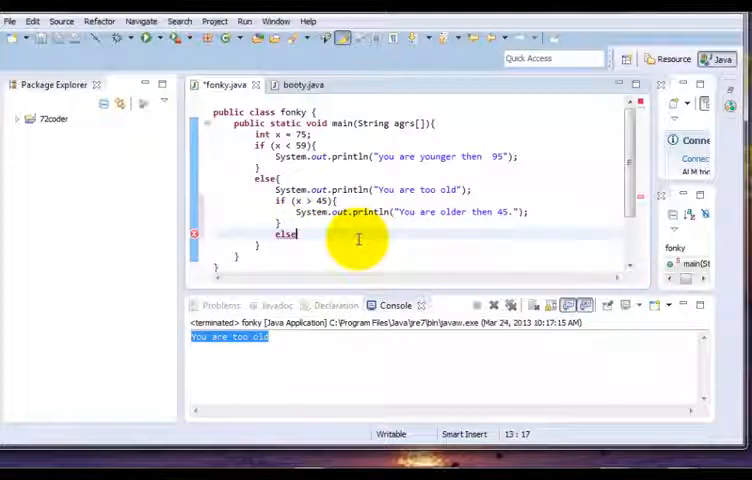
Add a nested else block printing "You are not older than 45.".
key(Return)
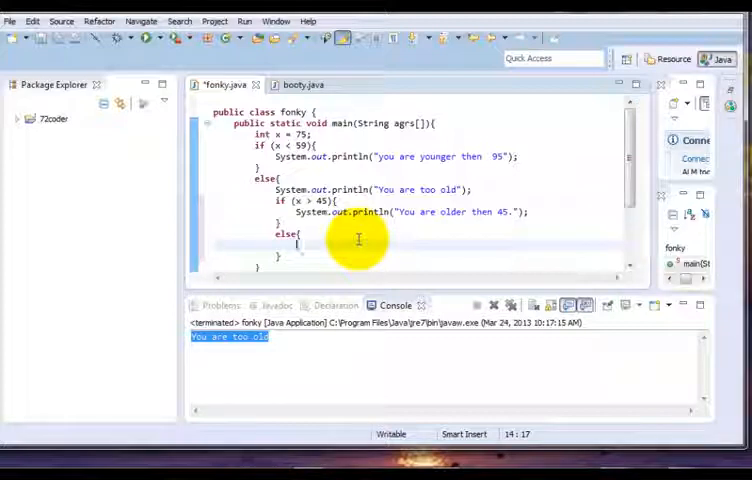
text(System.)
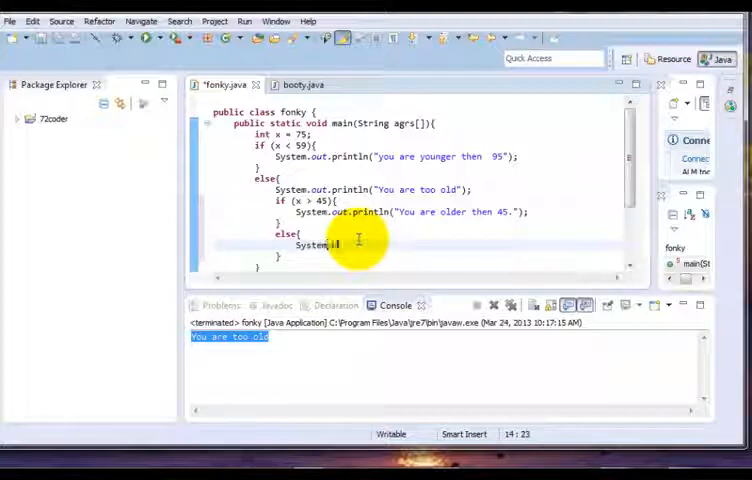
text(out.println("You are j)
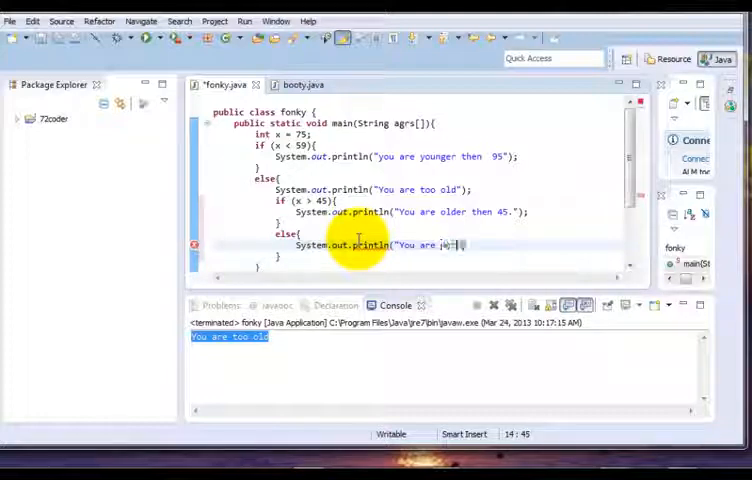
text(not older th)
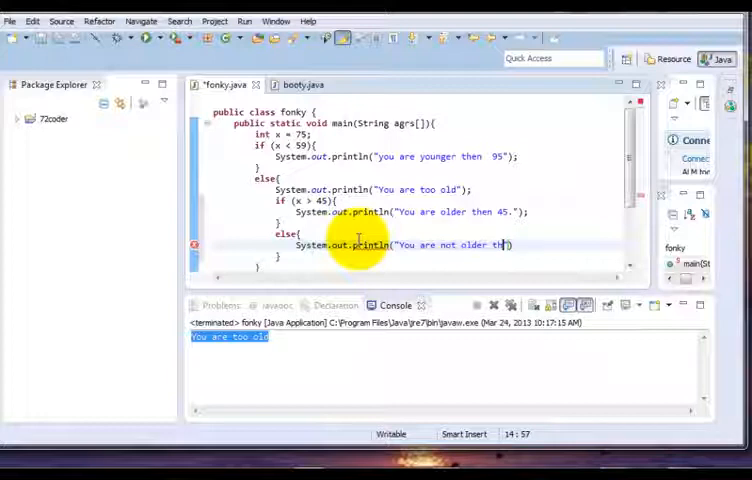
text(an)
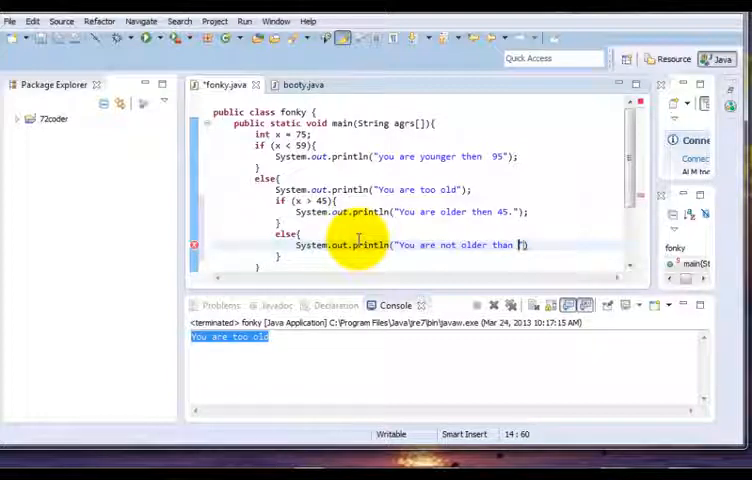
text(45.)
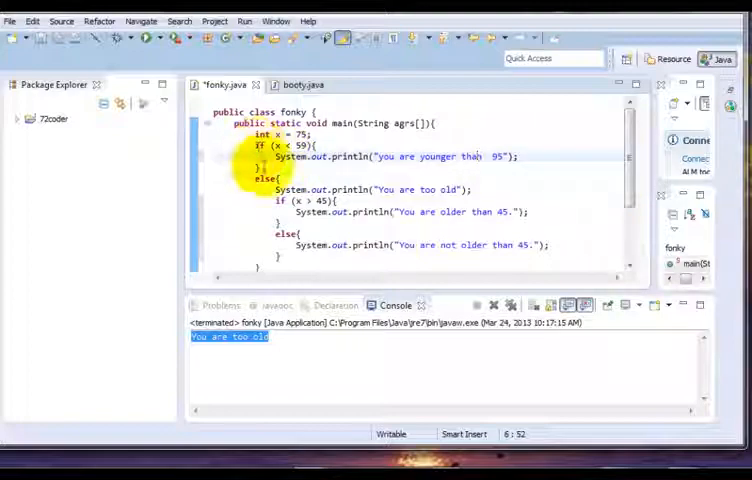
Save fonky.java and run it, printing 'You are too old' and 'You are older than 45.'.
click(146, 38)
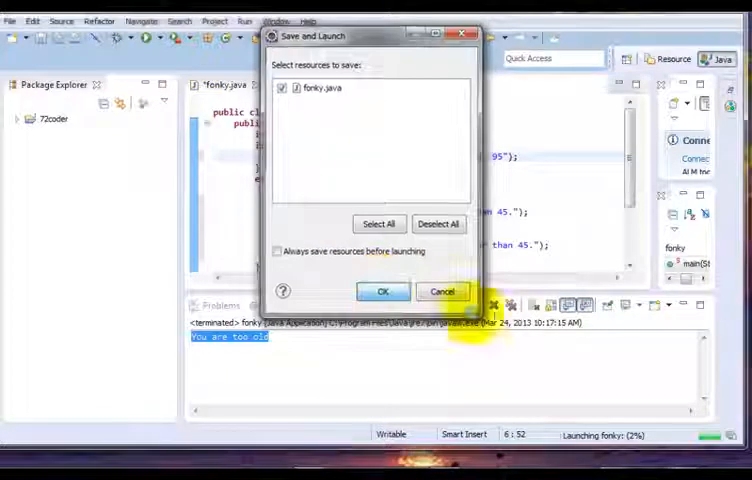
click(382, 291)
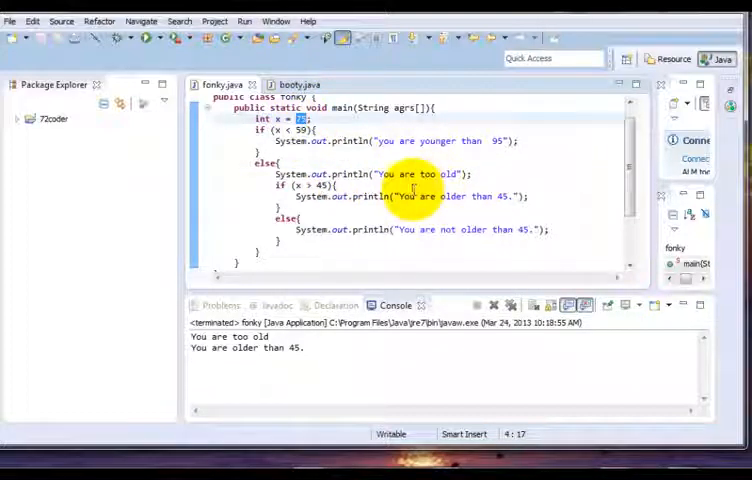
scroll(down, 3)
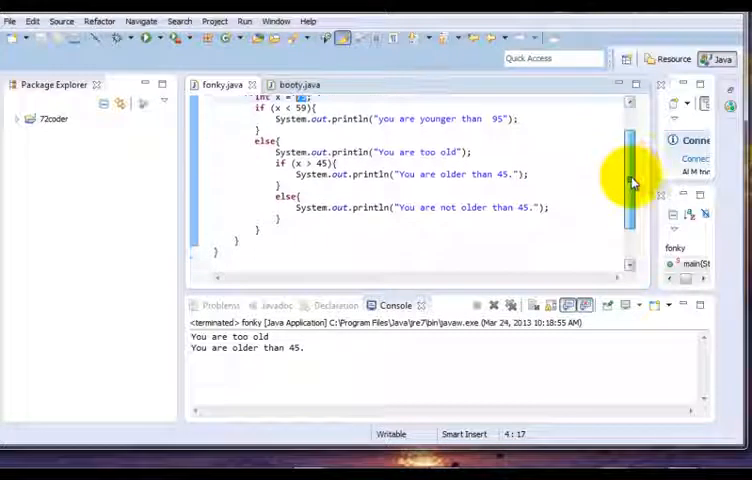
scroll(down, 3)
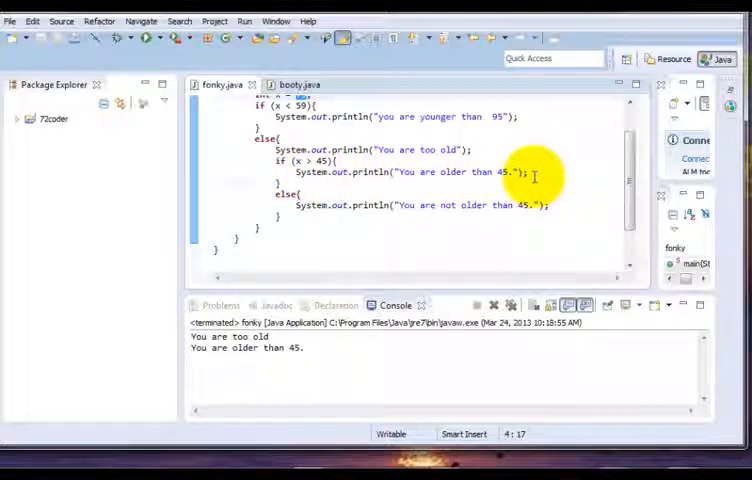
click(548, 205)
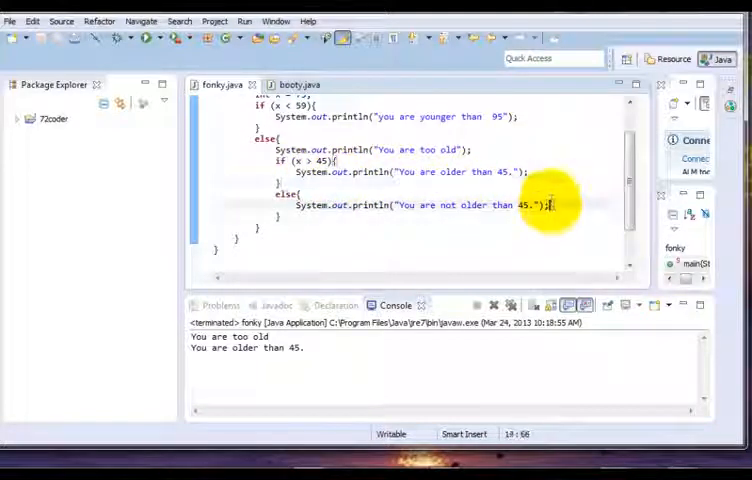